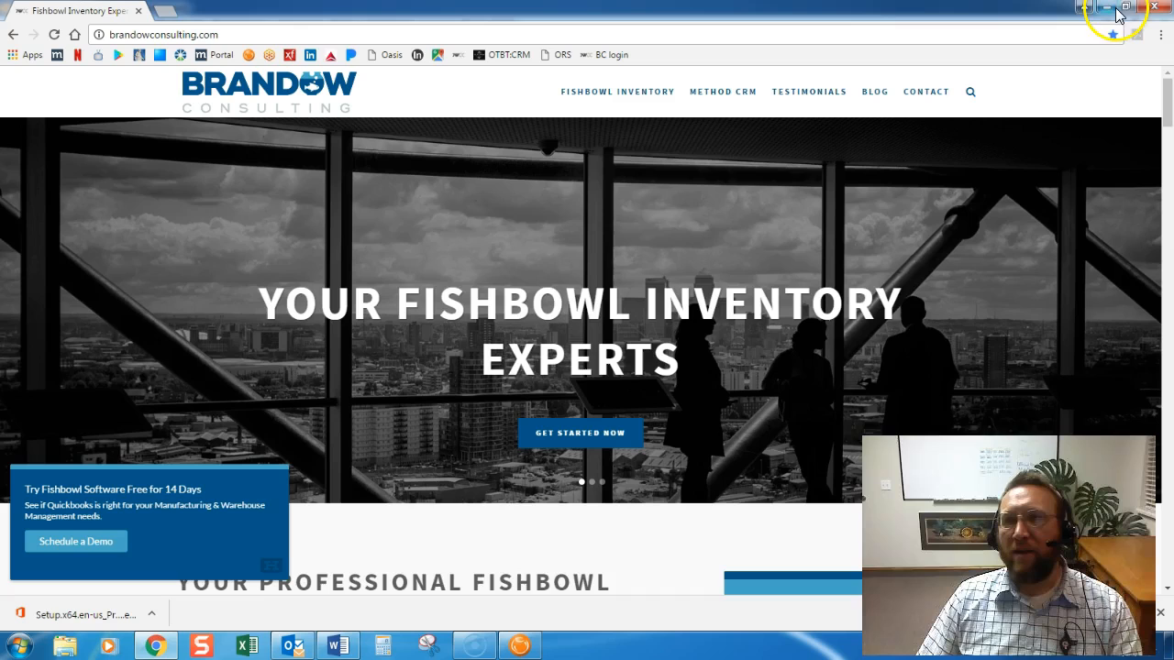
# Switch from the browser to the Fishbowl client dashboard.
pyautogui.click(1108, 8)
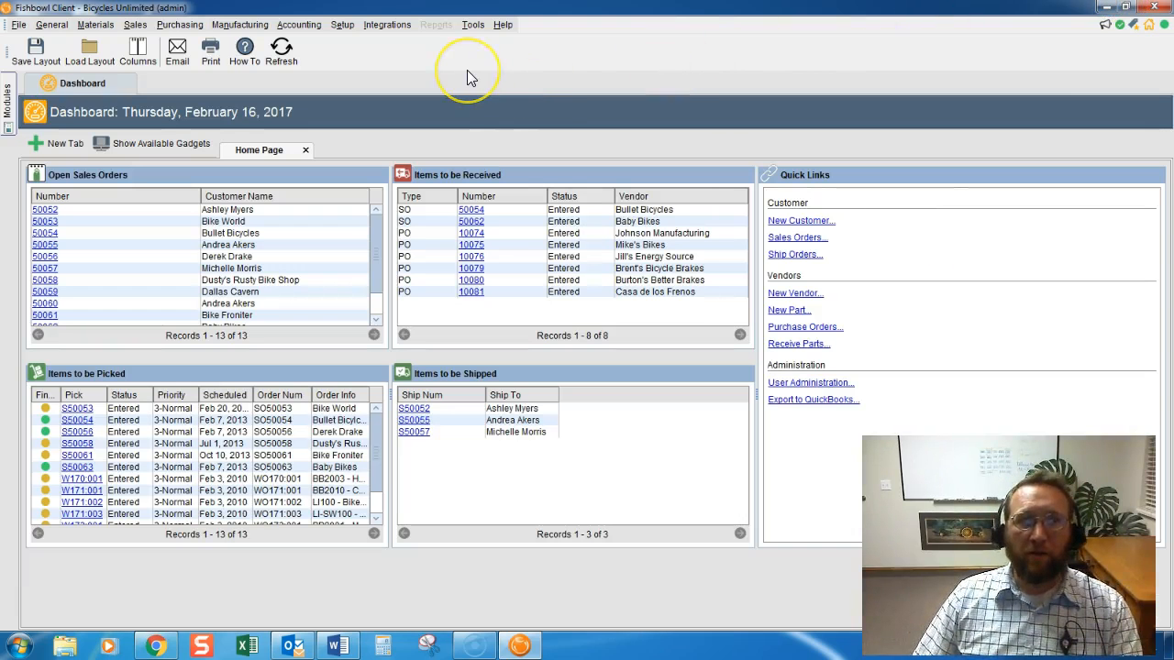
pyautogui.moveTo(357, 110)
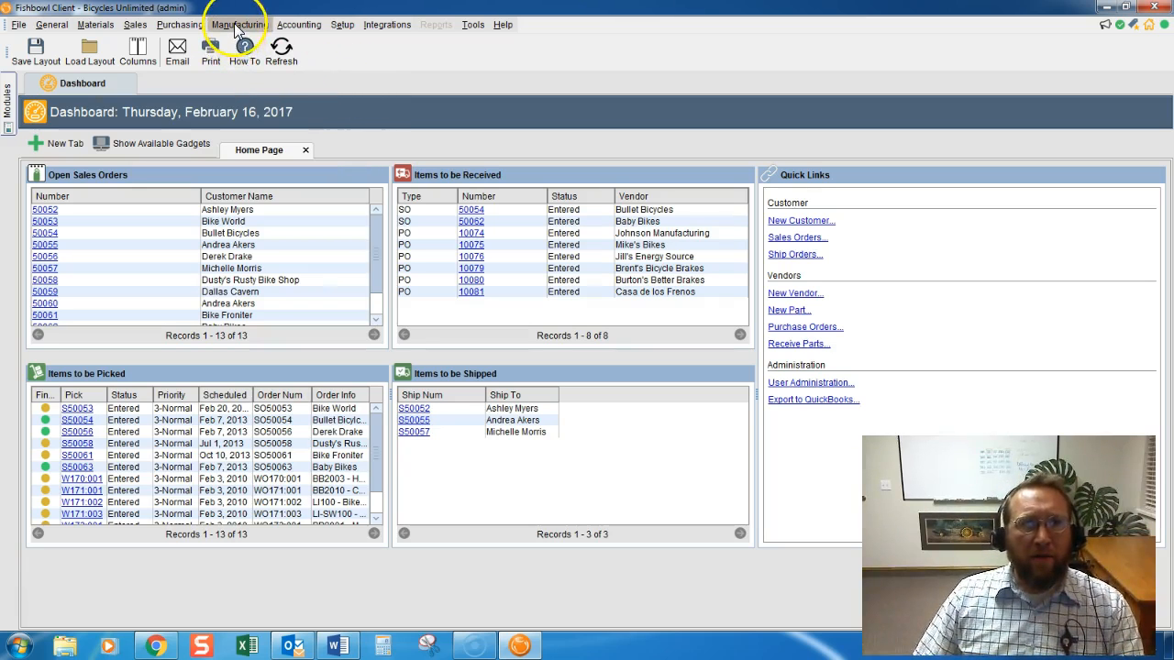
# Go to Manufacturing > Bill of Materials, then Materials > Part to list all parts.
pyautogui.click(239, 24)
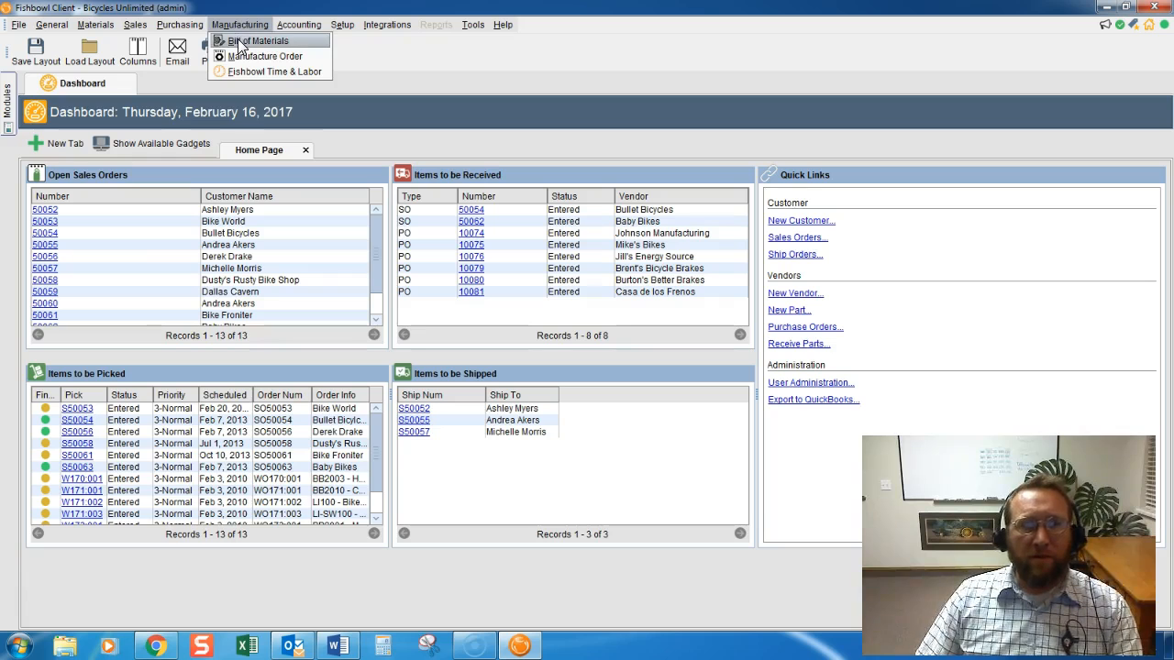
pyautogui.click(264, 40)
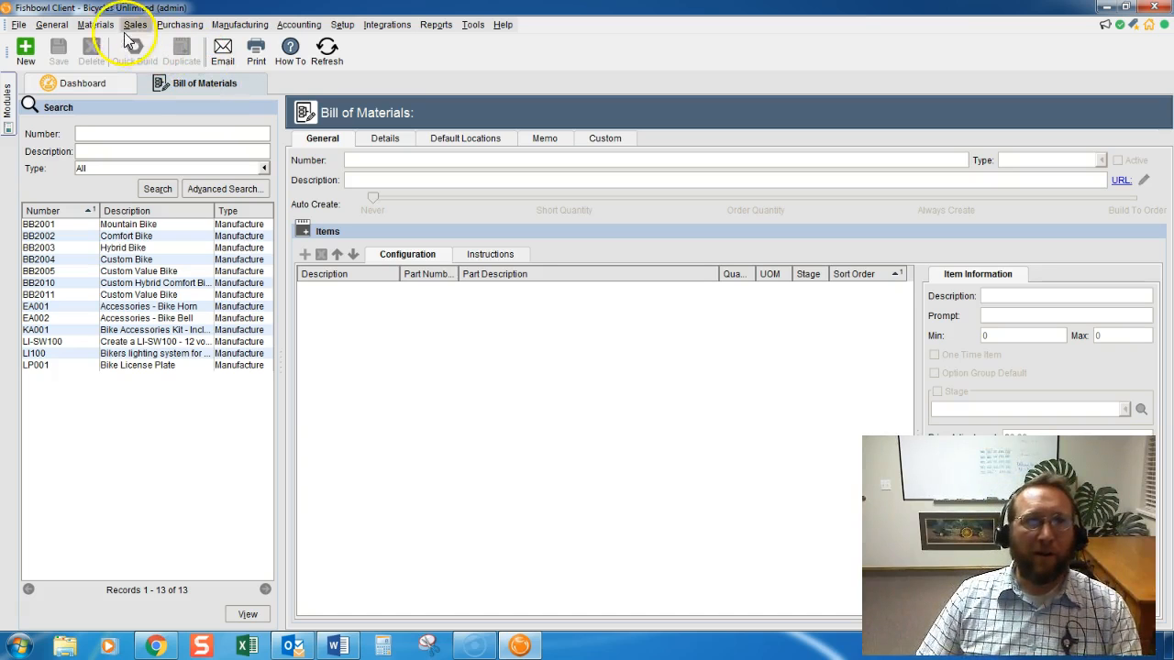
pyautogui.click(96, 26)
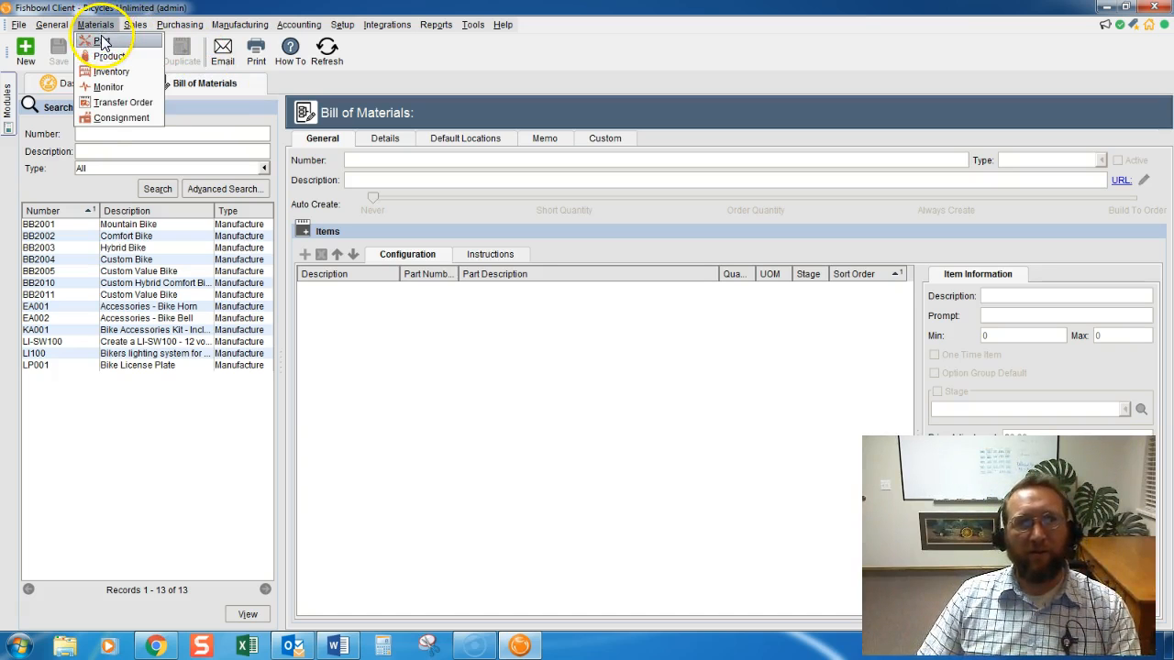
pyautogui.click(108, 55)
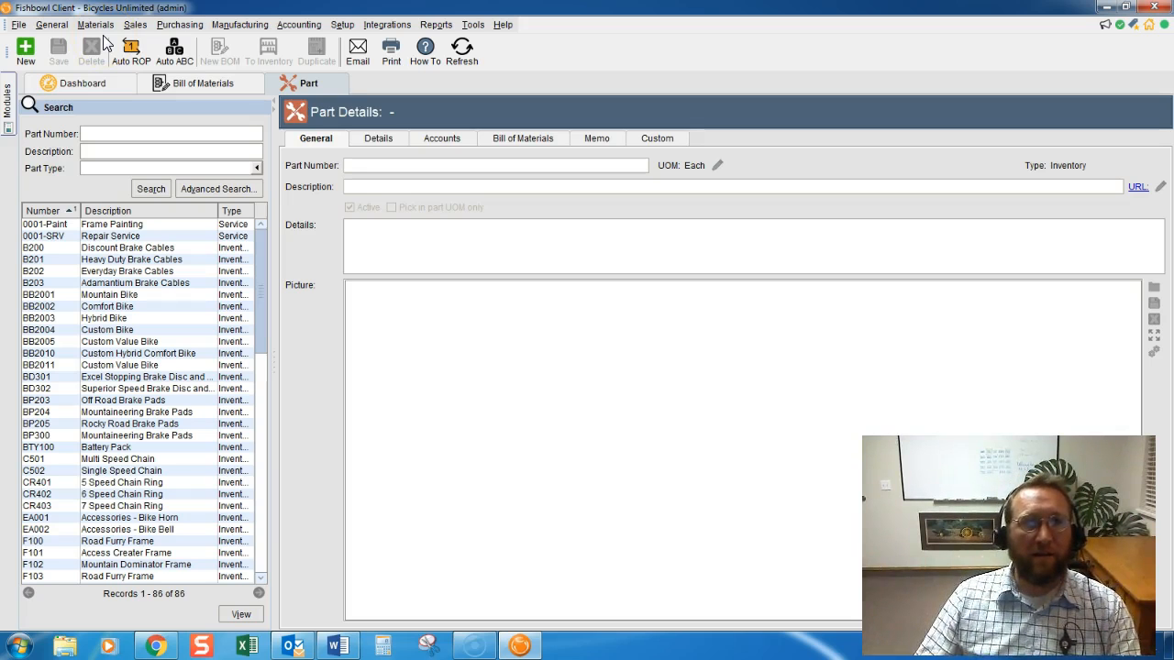
# Load the Part Details of CR402, the 6 Speed Chain Ring.
pyautogui.click(121, 496)
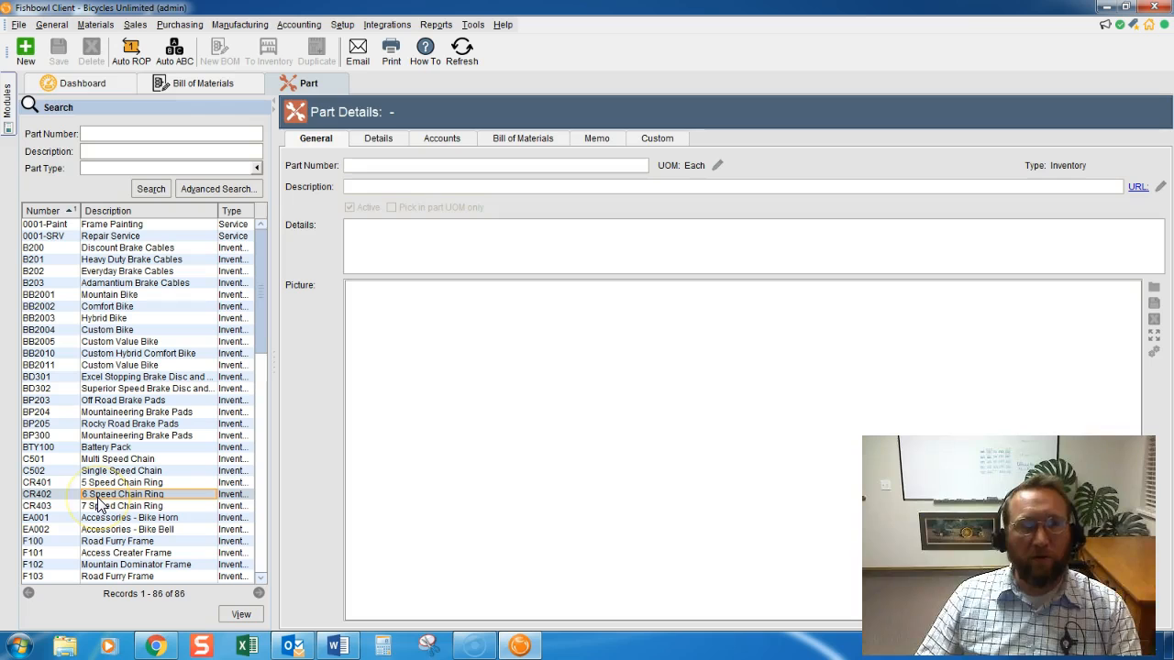
pyautogui.click(121, 494)
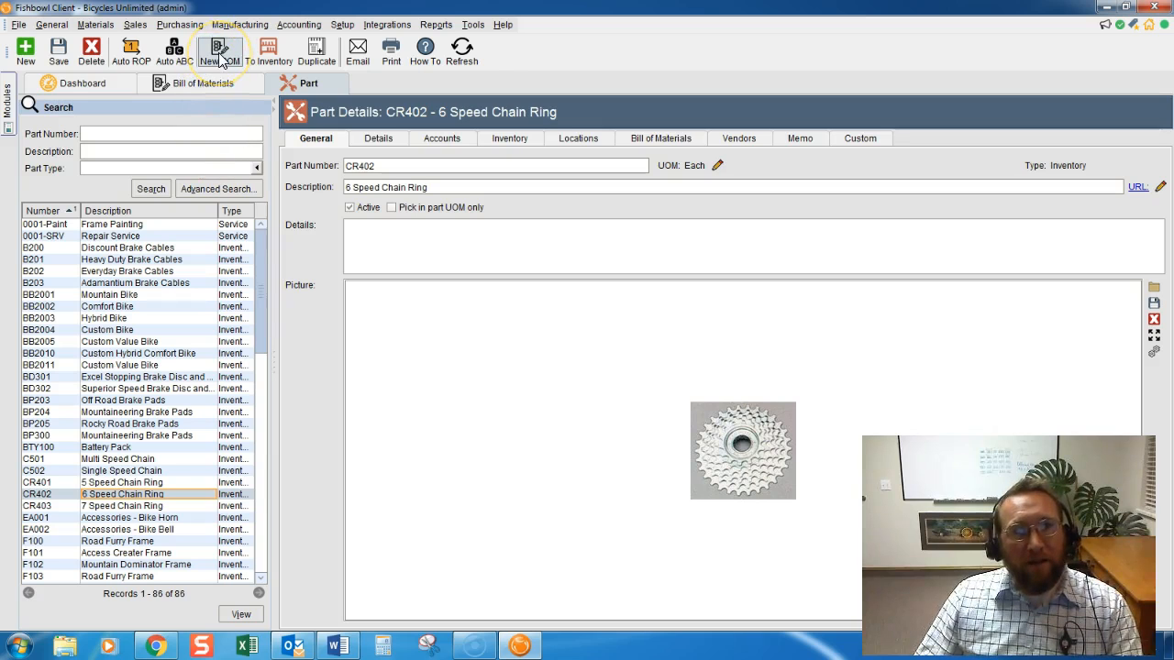
pyautogui.moveTo(220, 51)
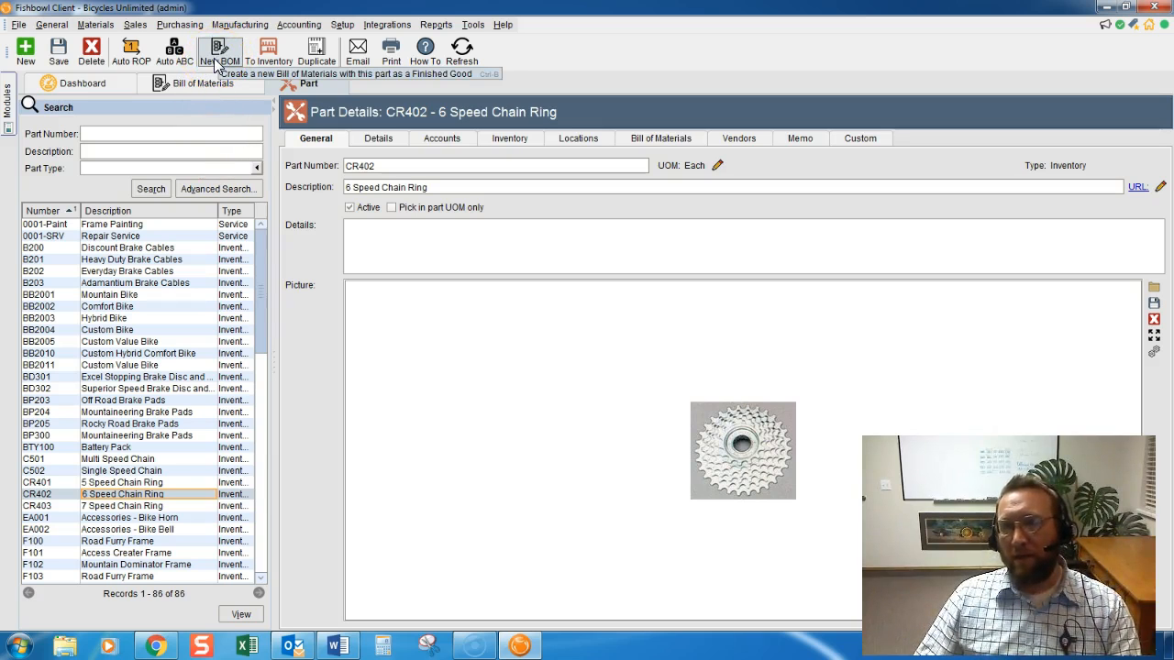
# Create a new BOM from part CR402 and edit its description.
pyautogui.click(220, 51)
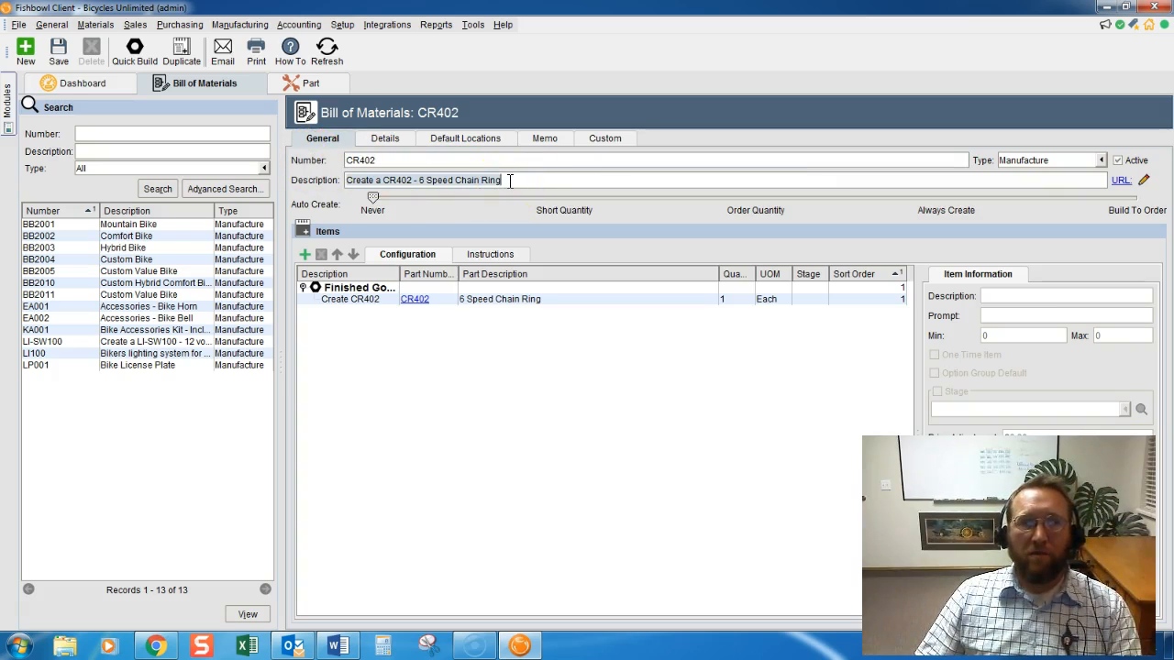
pyautogui.click(348, 299)
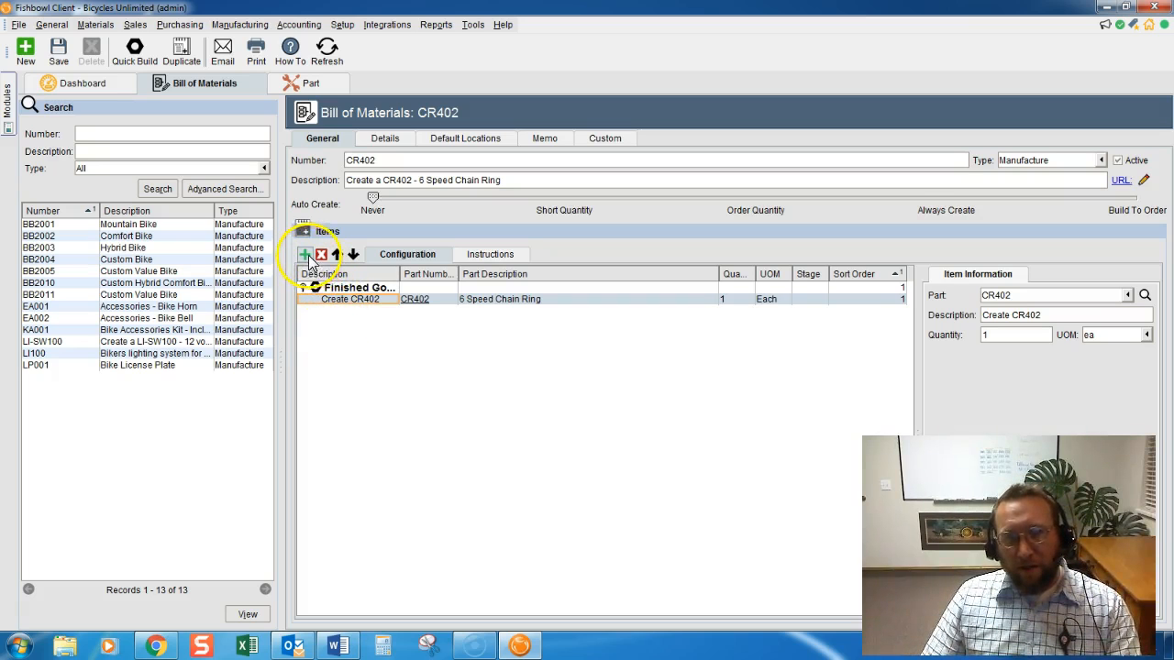
# Start a Batch Add of items to bill CR402, reaching the finished goods step.
pyautogui.click(305, 253)
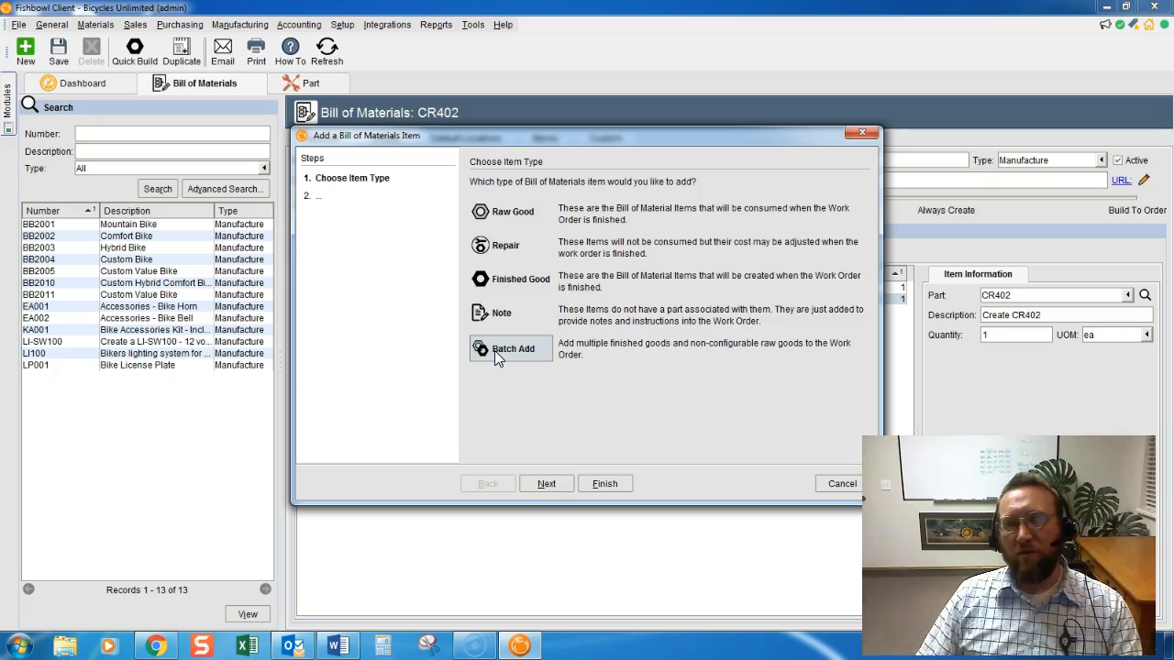
pyautogui.moveTo(510, 358)
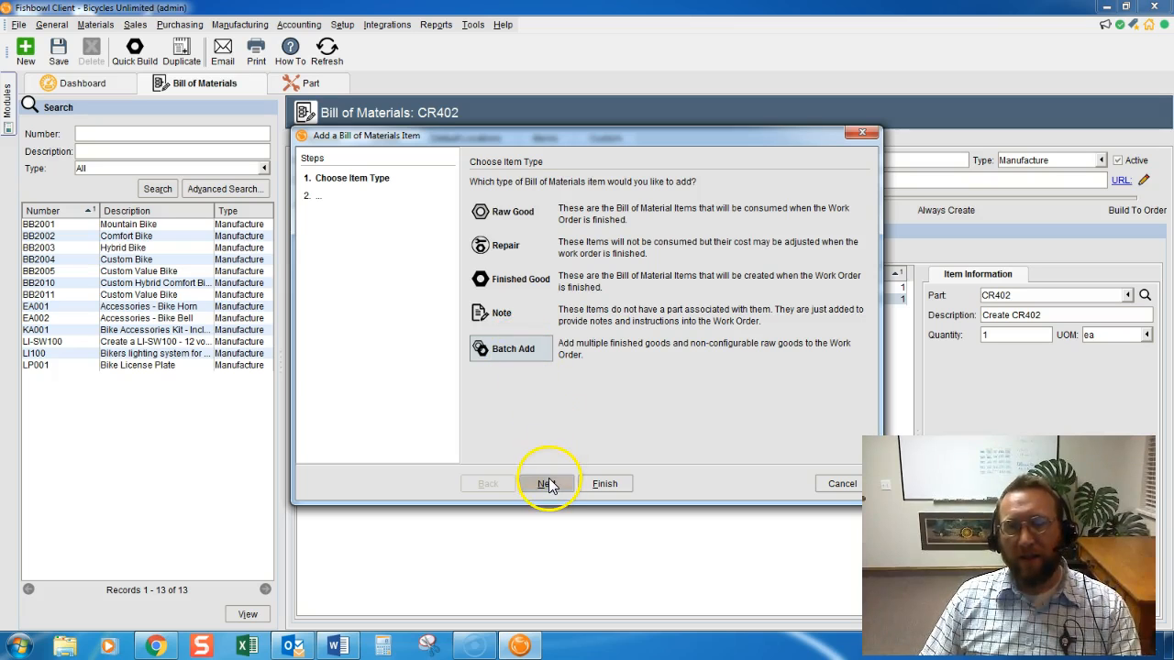
pyautogui.click(546, 484)
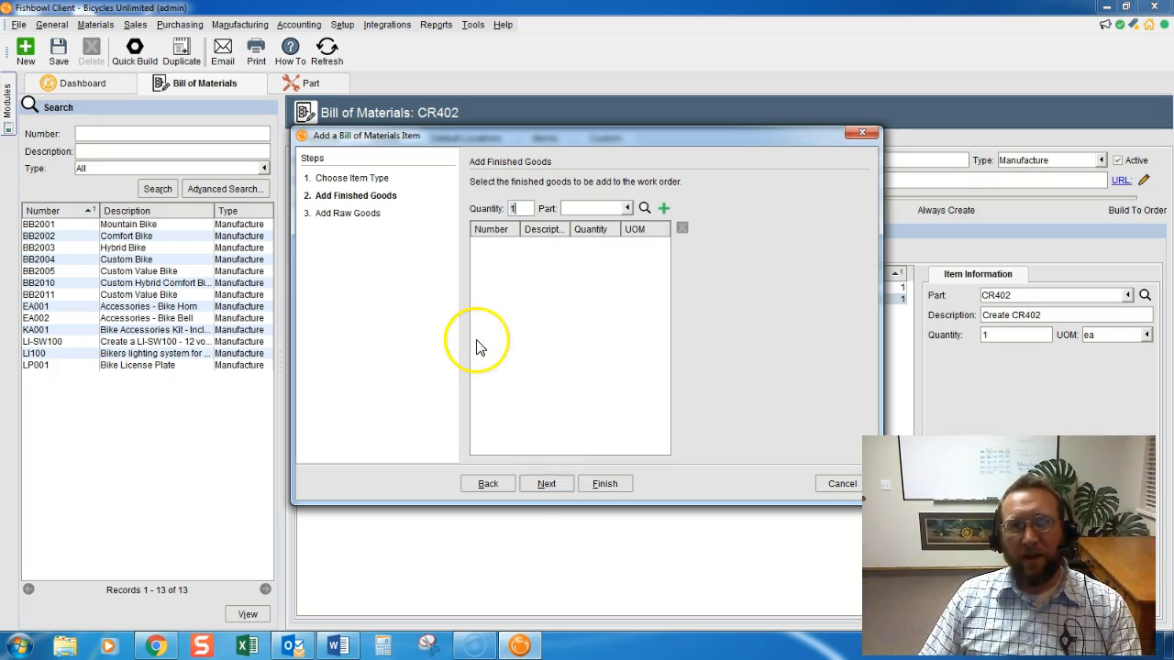
pyautogui.moveTo(321, 202)
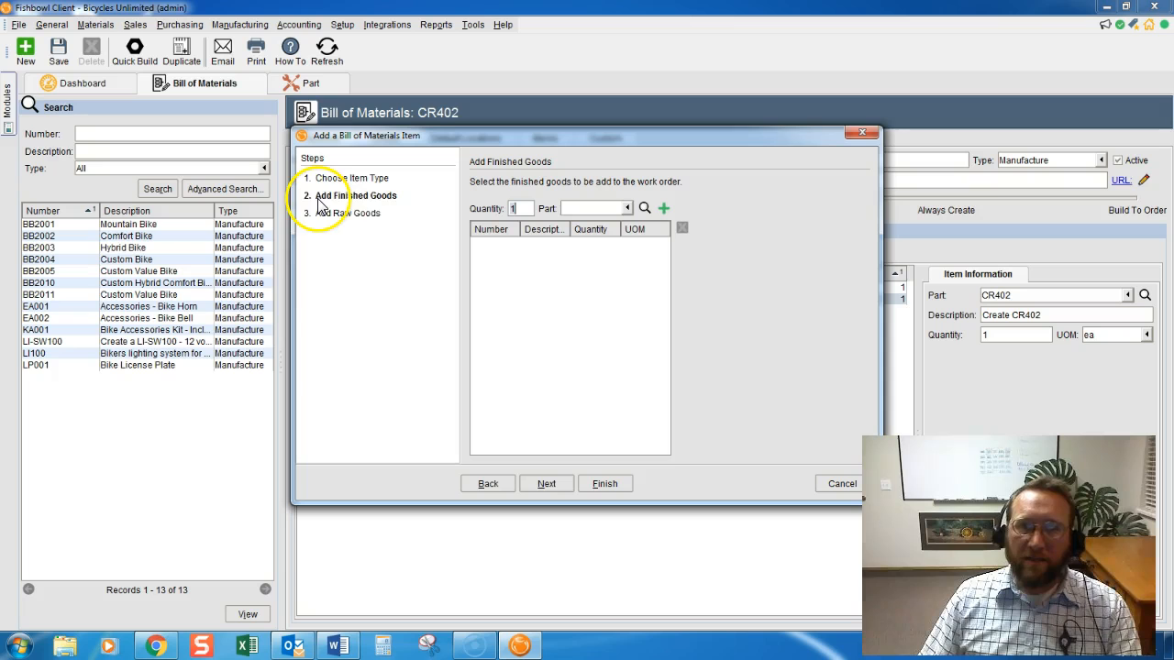
pyautogui.moveTo(412, 205)
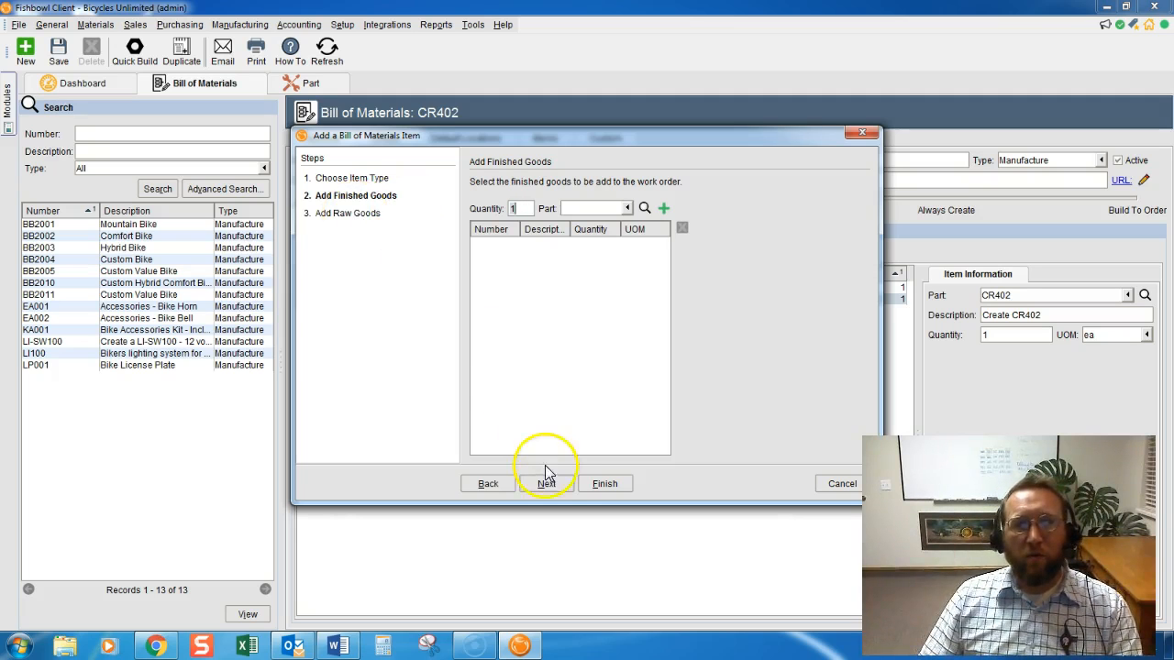
# Add 0001-Paint Frame Painting and CR401 5 Speed Chain Ring as raw goods.
pyautogui.click(546, 484)
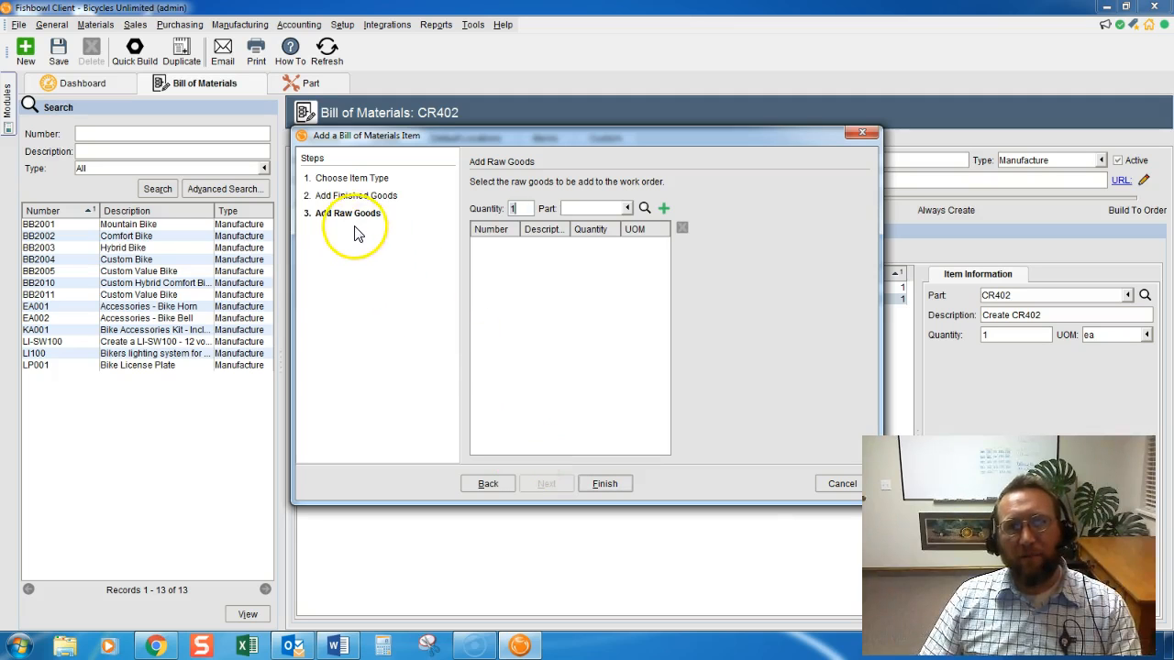
pyautogui.moveTo(385, 242)
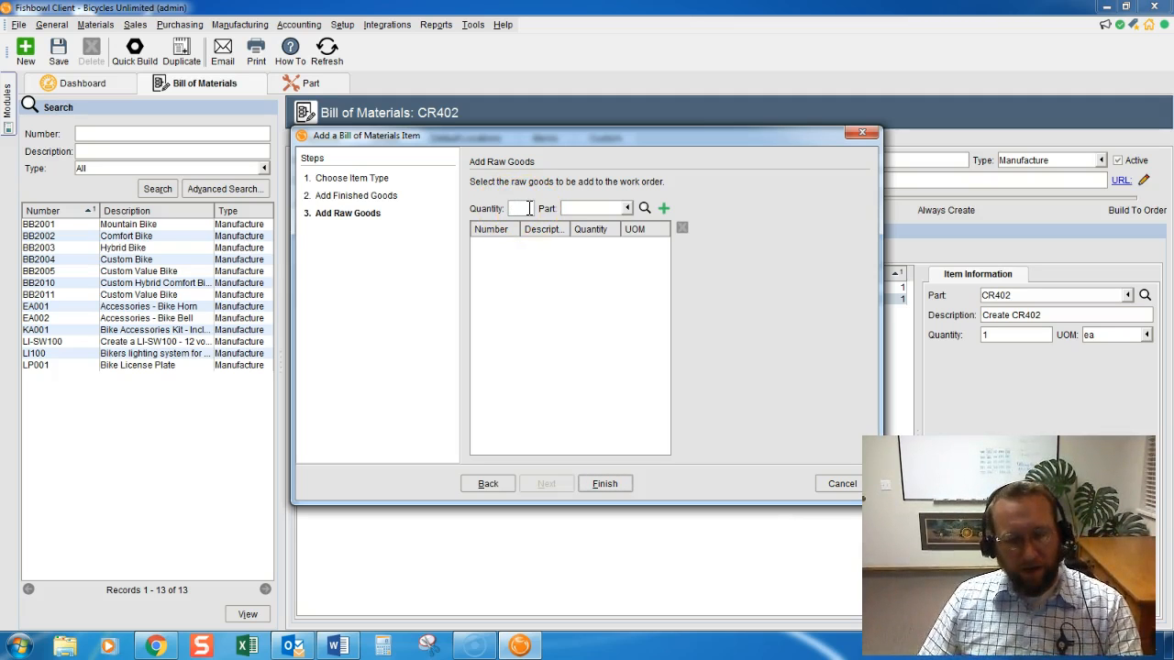
pyautogui.click(628, 209)
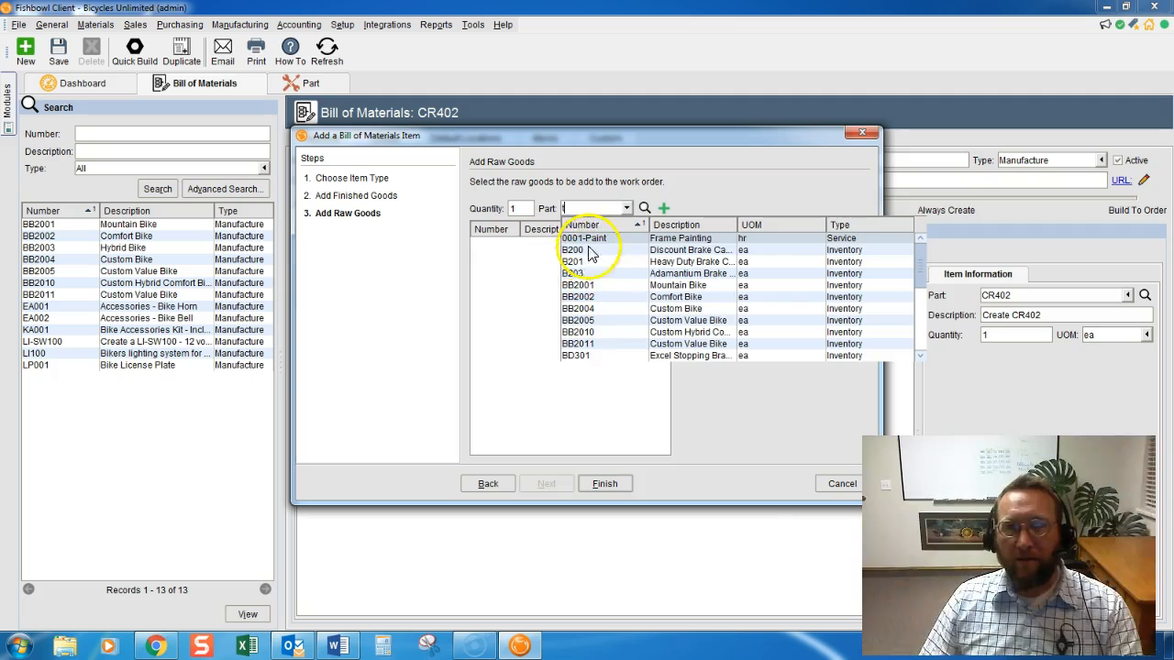
pyautogui.click(583, 239)
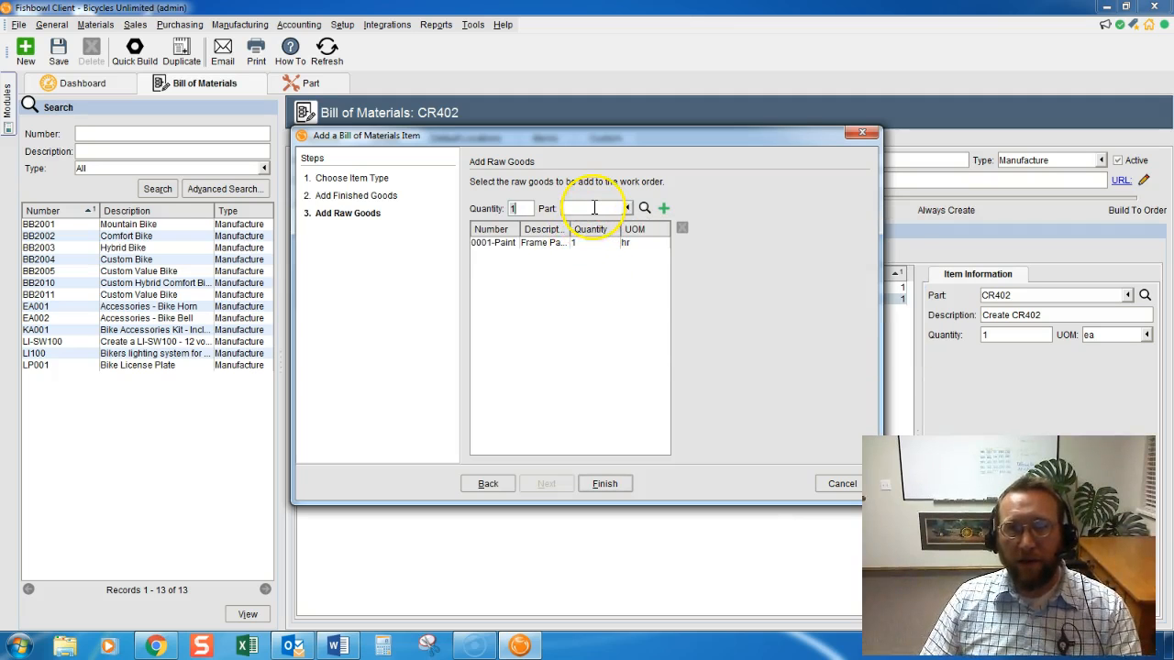
pyautogui.write('5')
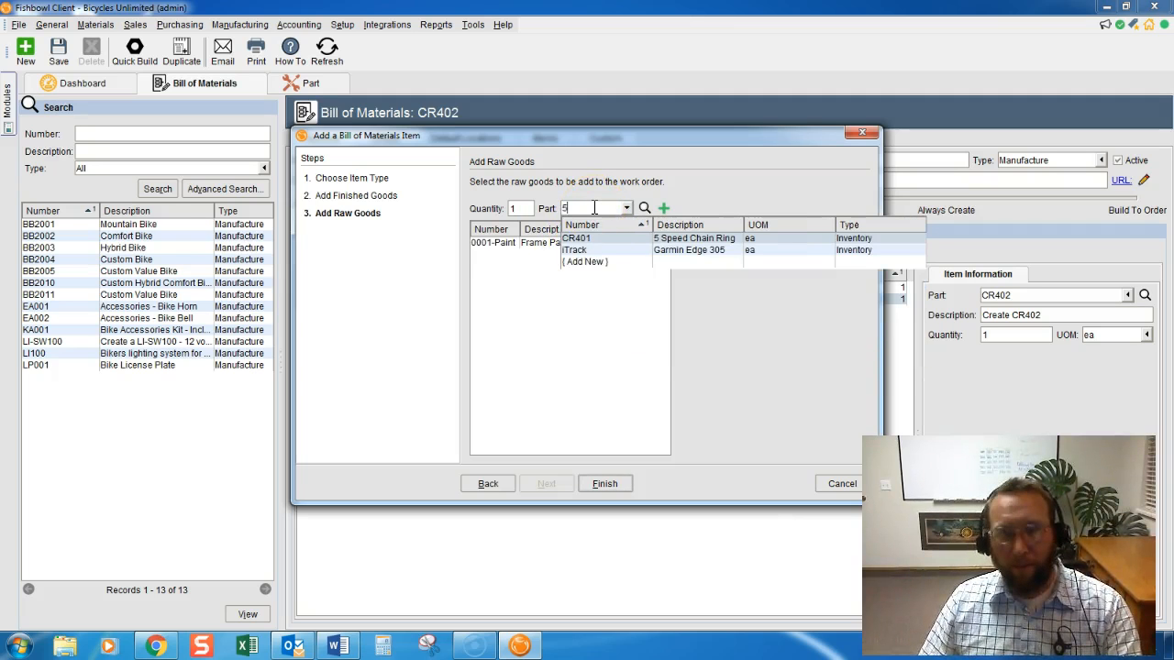
pyautogui.click(575, 239)
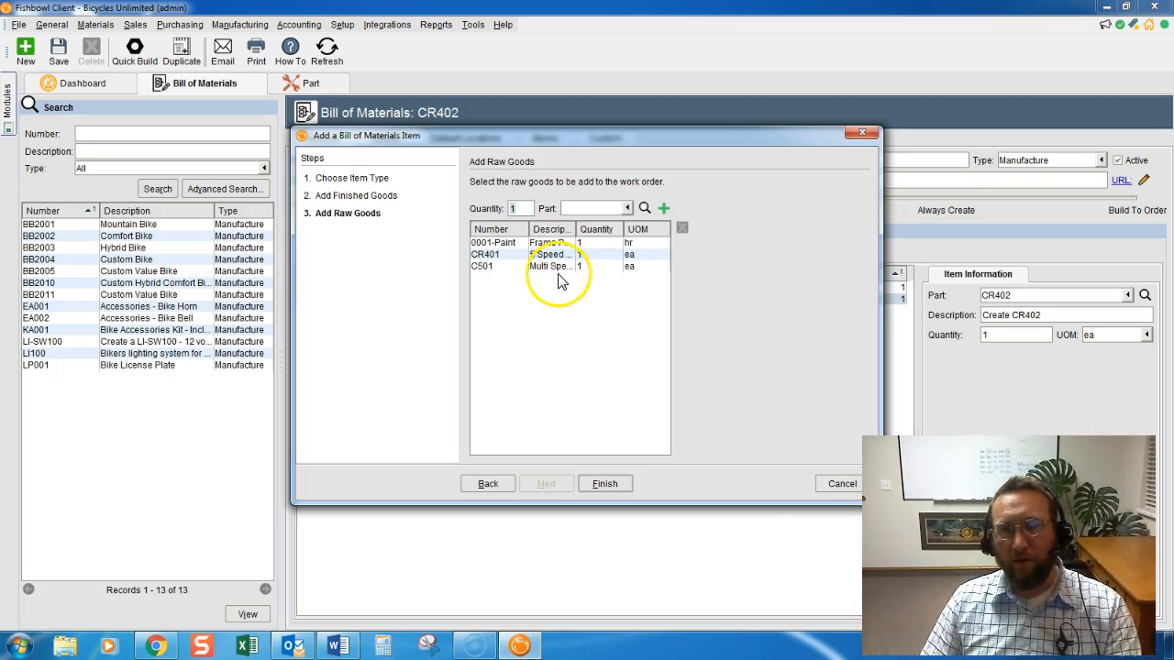
# Add CS01 and the water bottle WB101 as further raw goods.
pyautogui.click(627, 207)
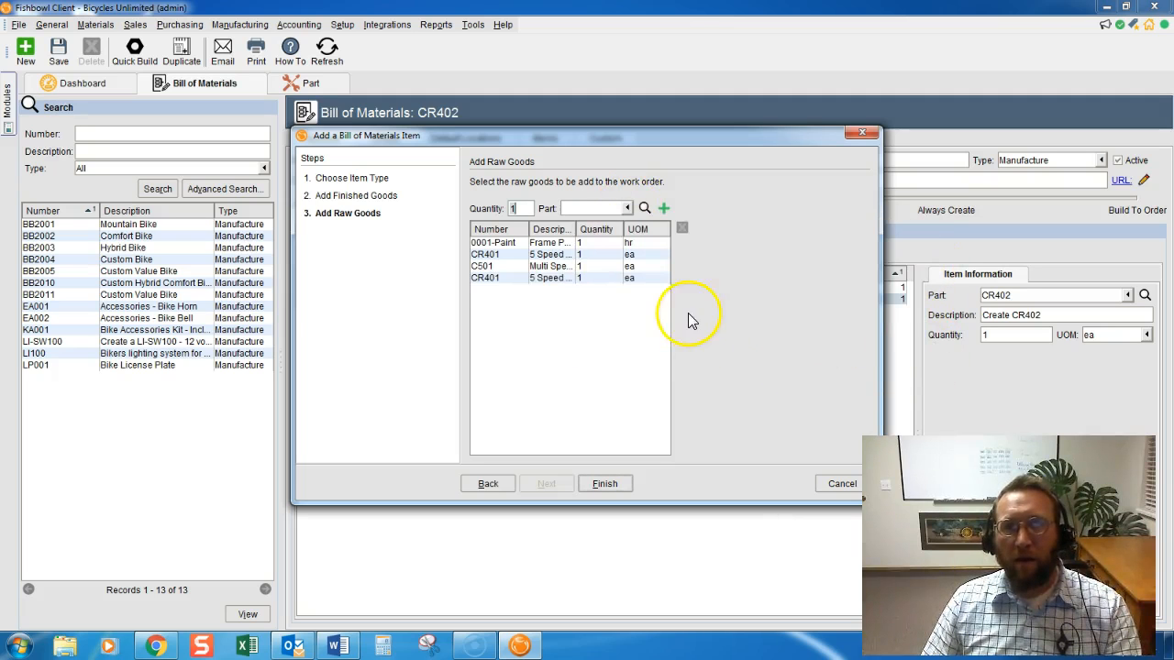
pyautogui.click(628, 207)
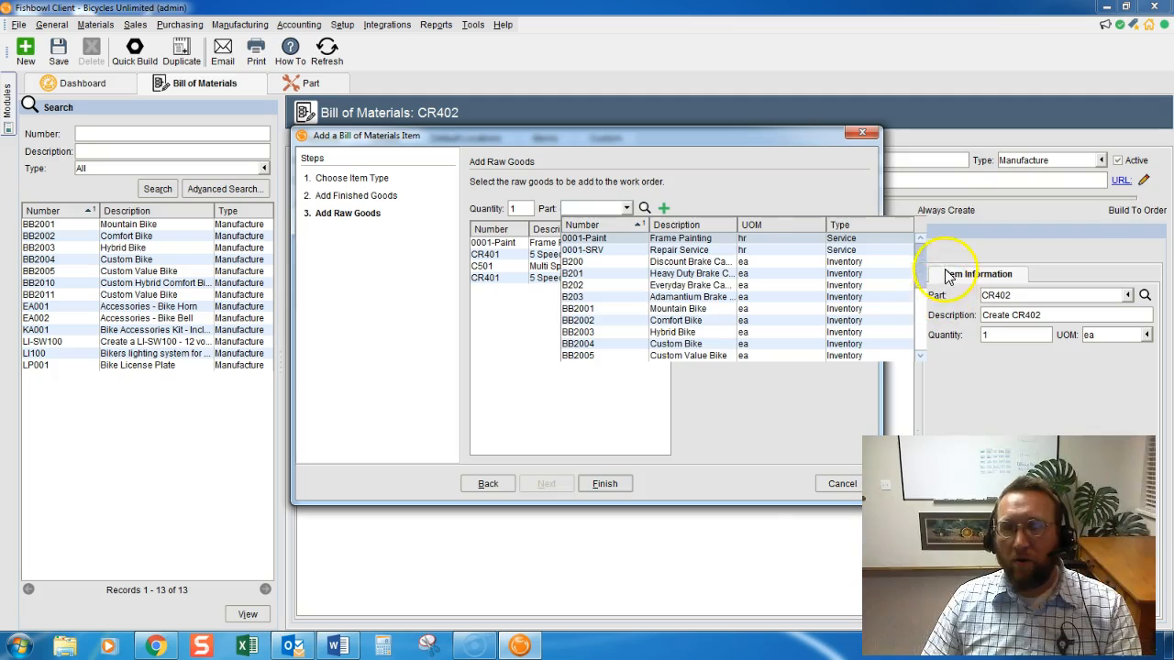
pyautogui.scroll(-3)
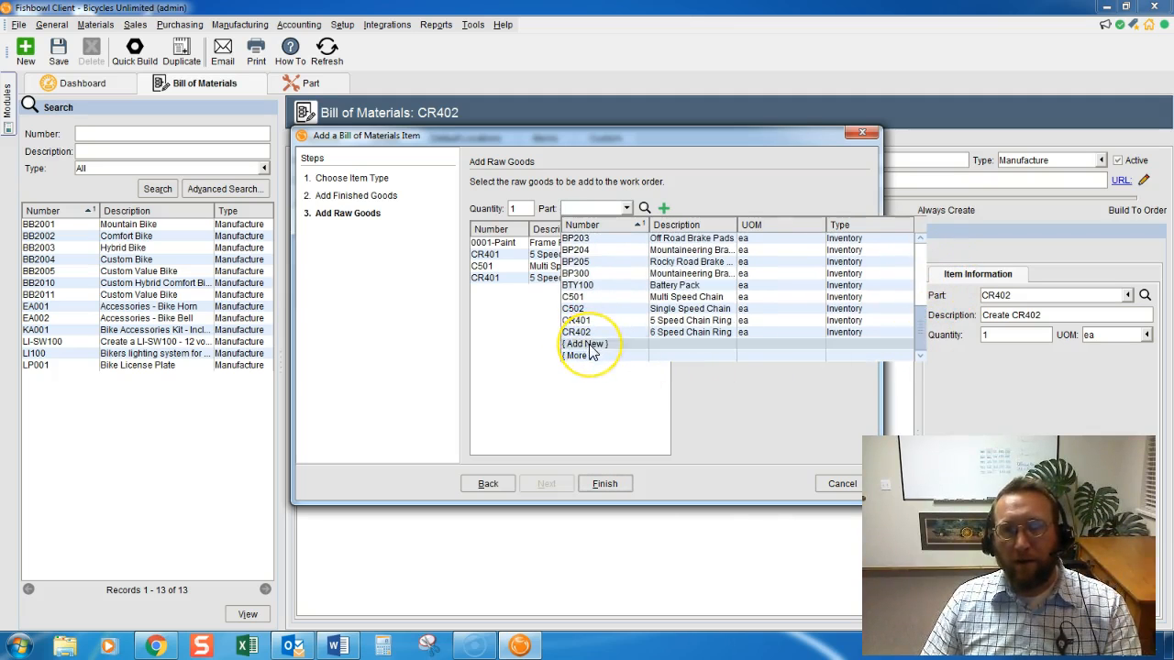
pyautogui.click(581, 344)
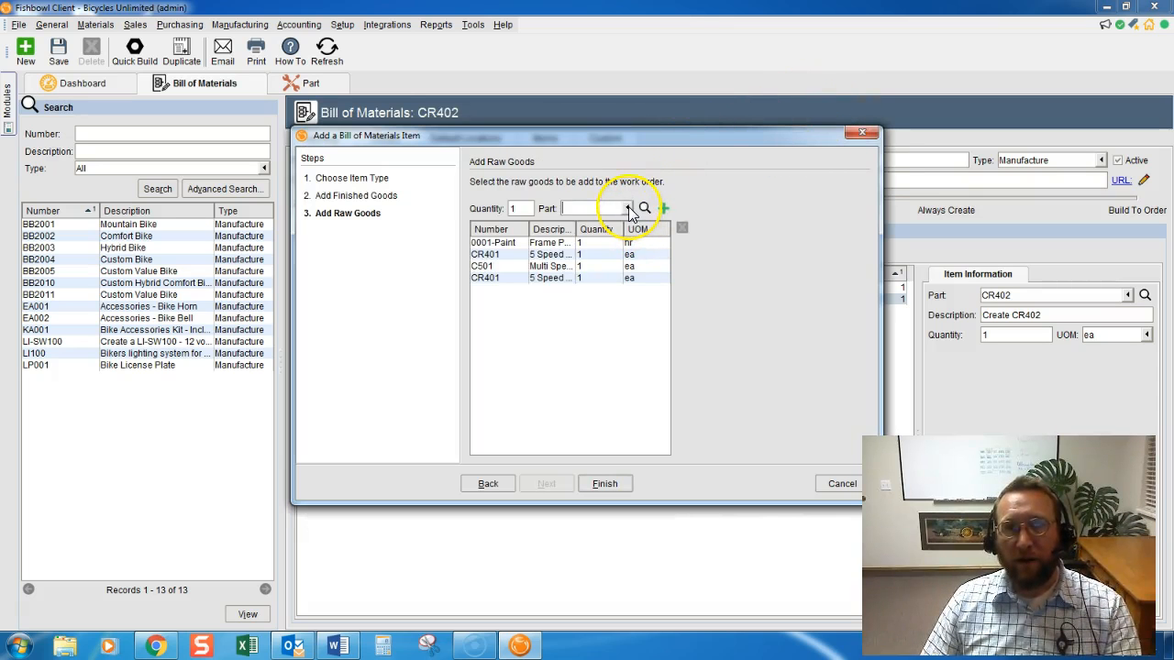
pyautogui.click(627, 207)
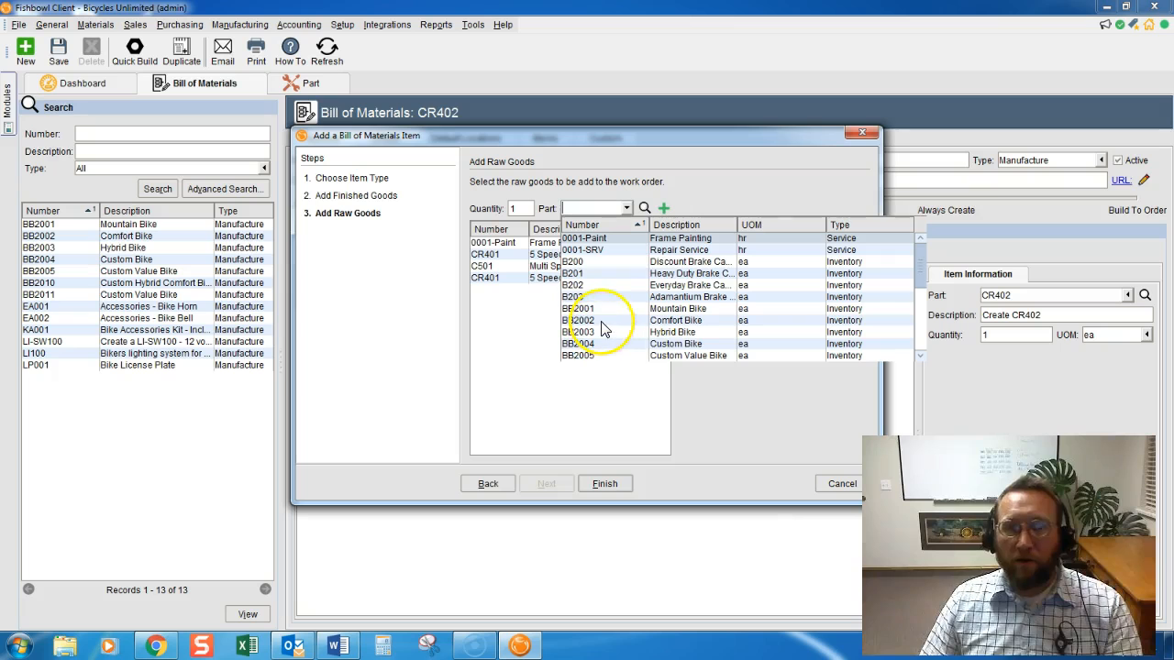
pyautogui.write('w')
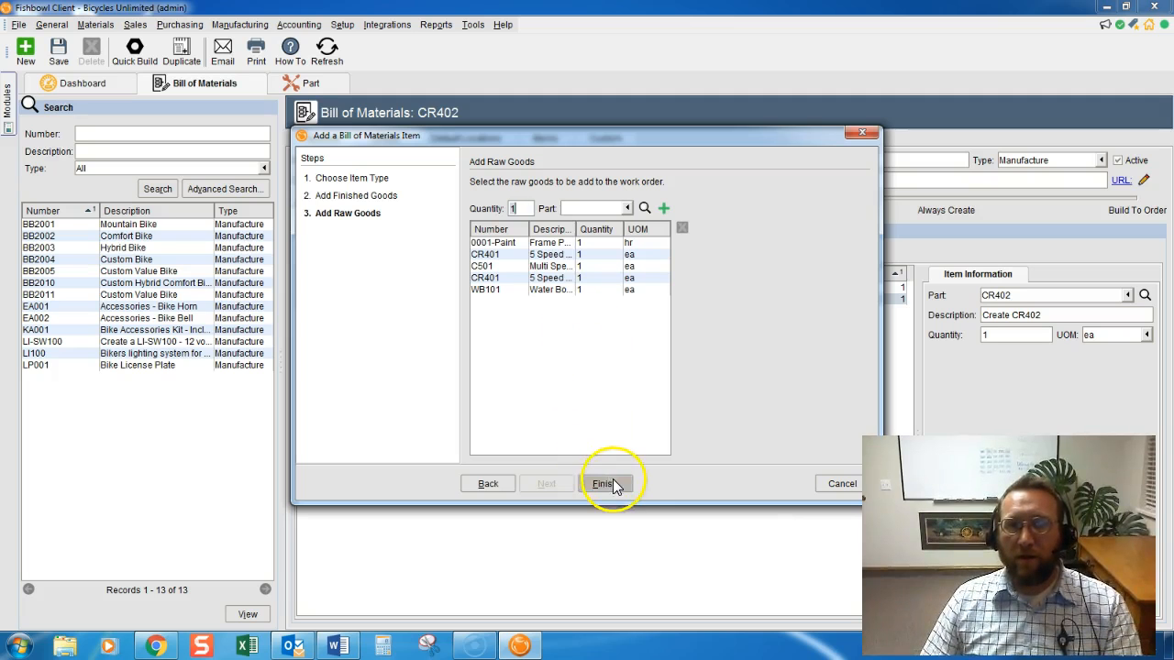
pyautogui.click(601, 484)
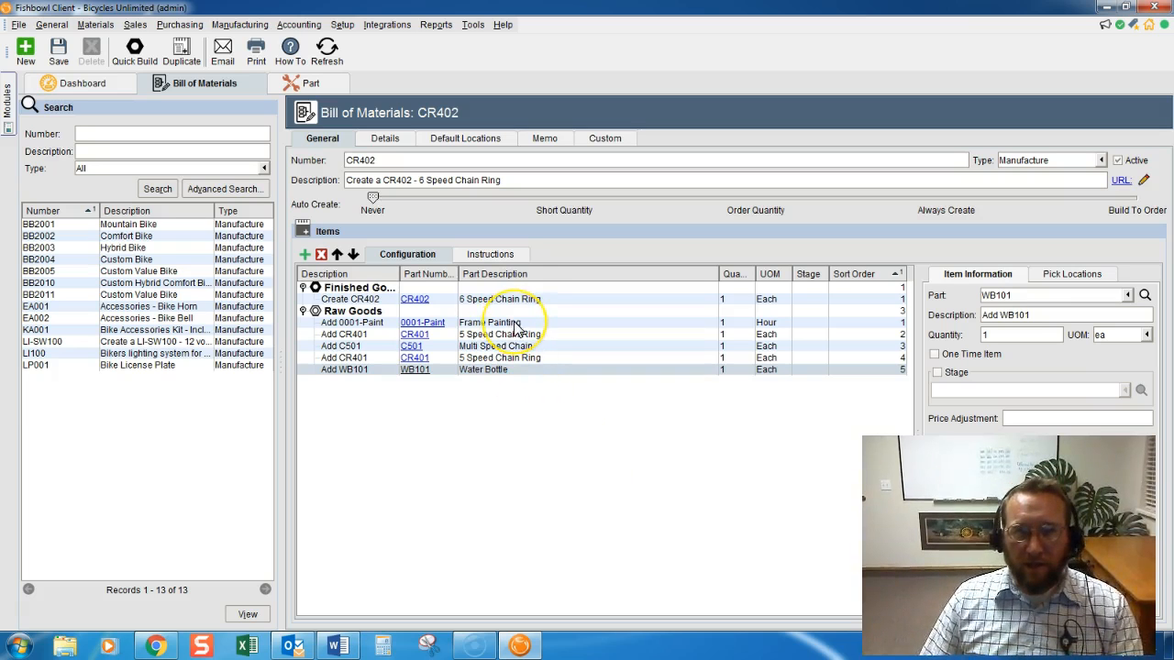
pyautogui.click(491, 322)
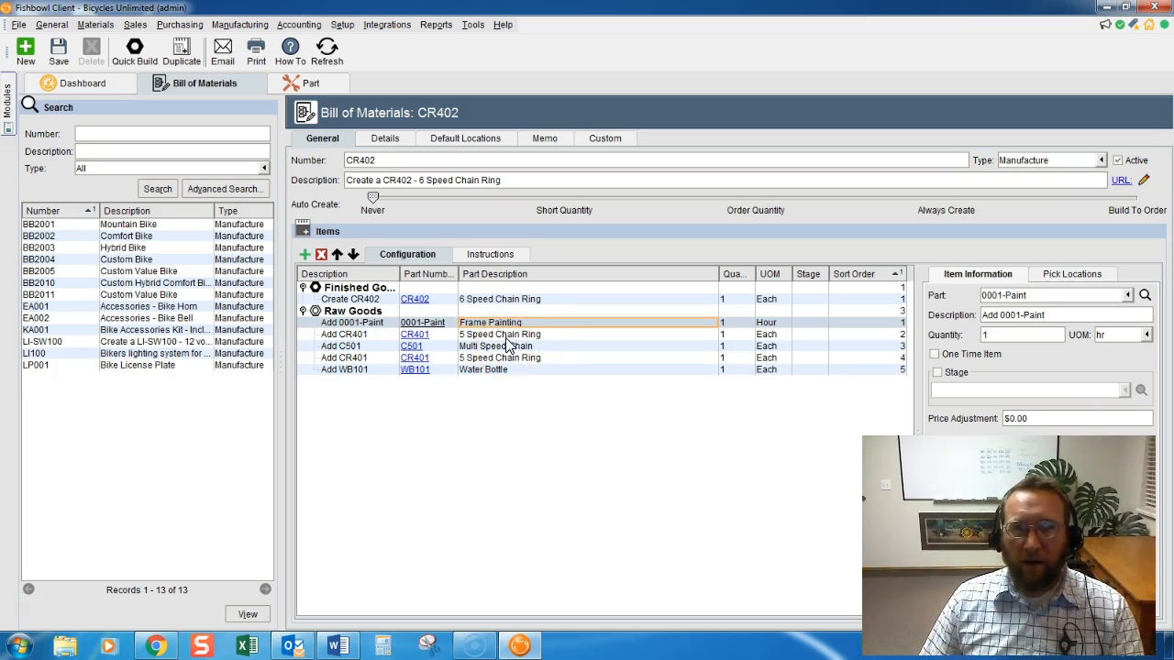
pyautogui.click(499, 333)
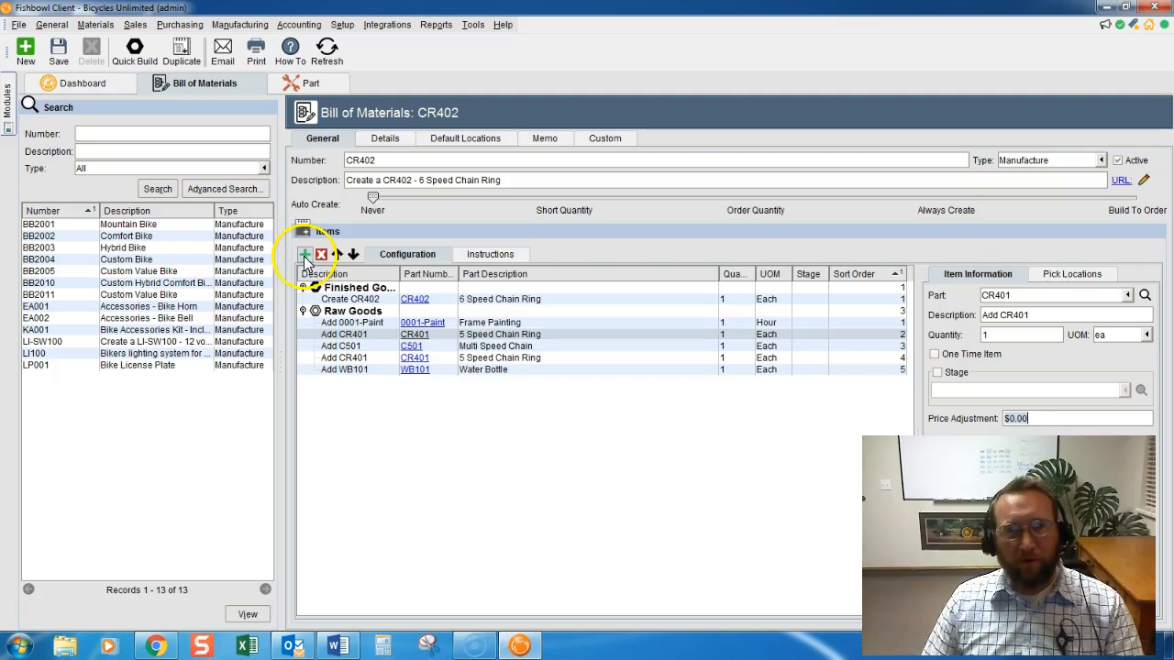
# Add the Comfort Bike BB2002 to CR402 as a staged raw good.
pyautogui.click(304, 253)
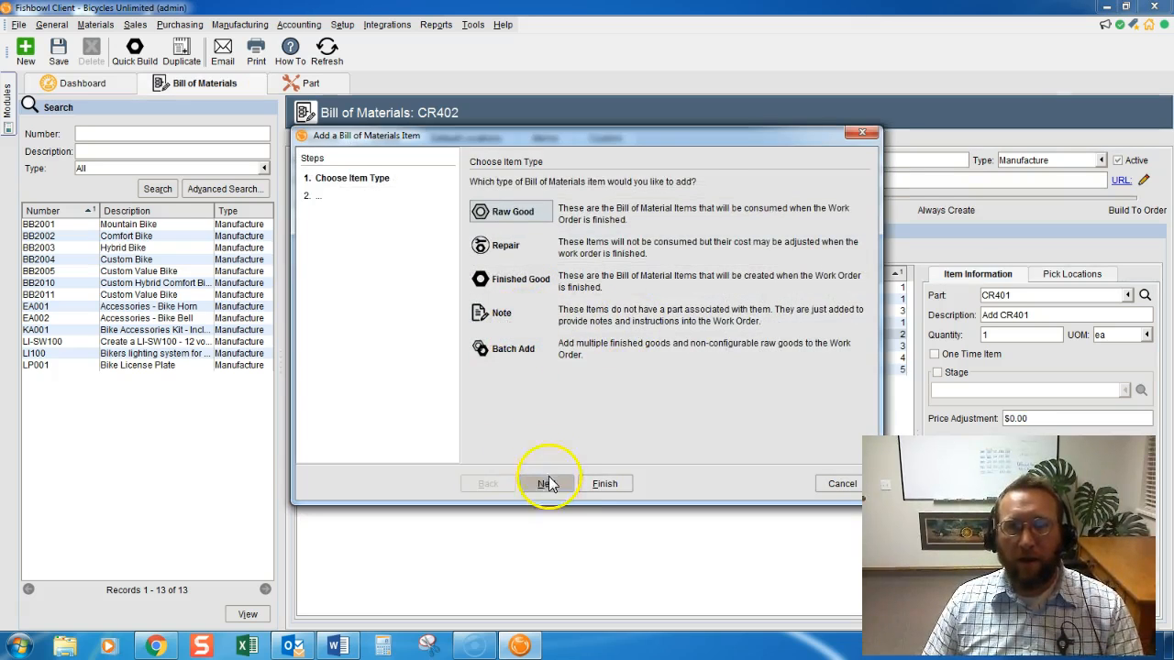
pyautogui.click(546, 484)
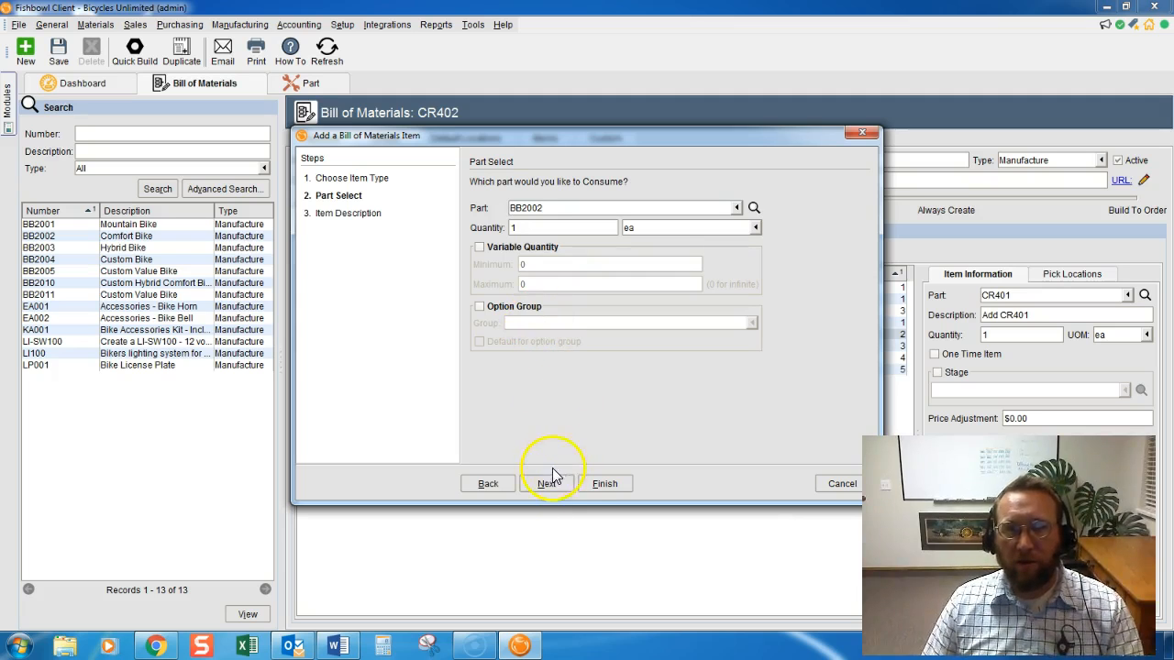
pyautogui.click(605, 484)
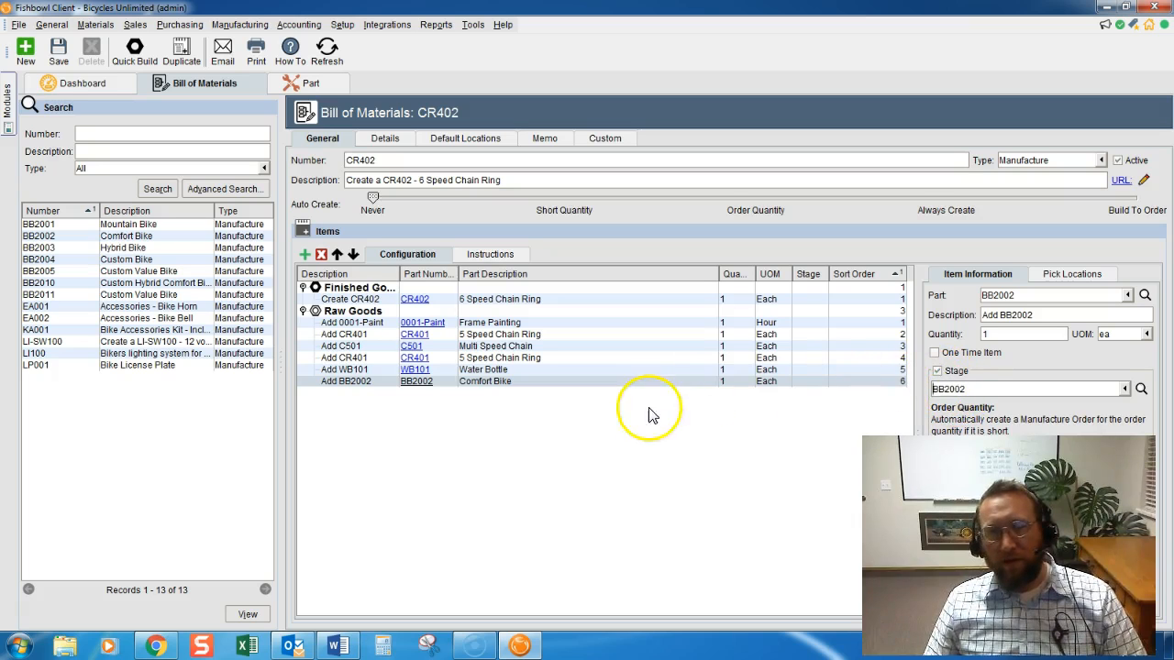
pyautogui.moveTo(411, 227)
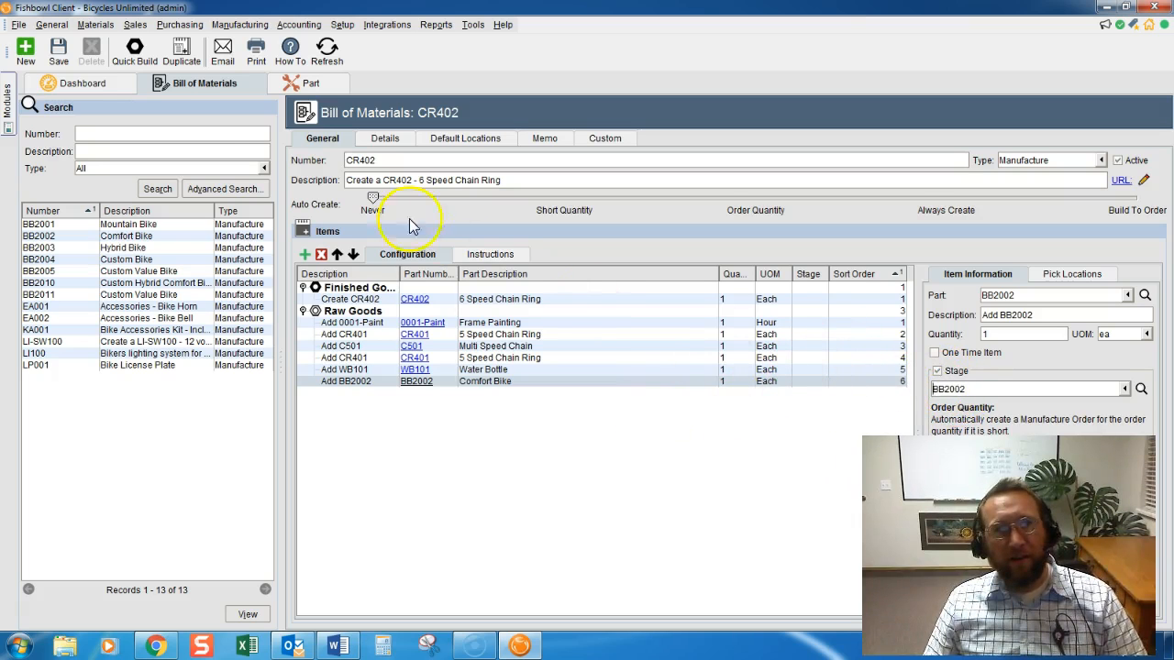
# Save bill CR402, confirming past the missing-class warning.
pyautogui.click(59, 46)
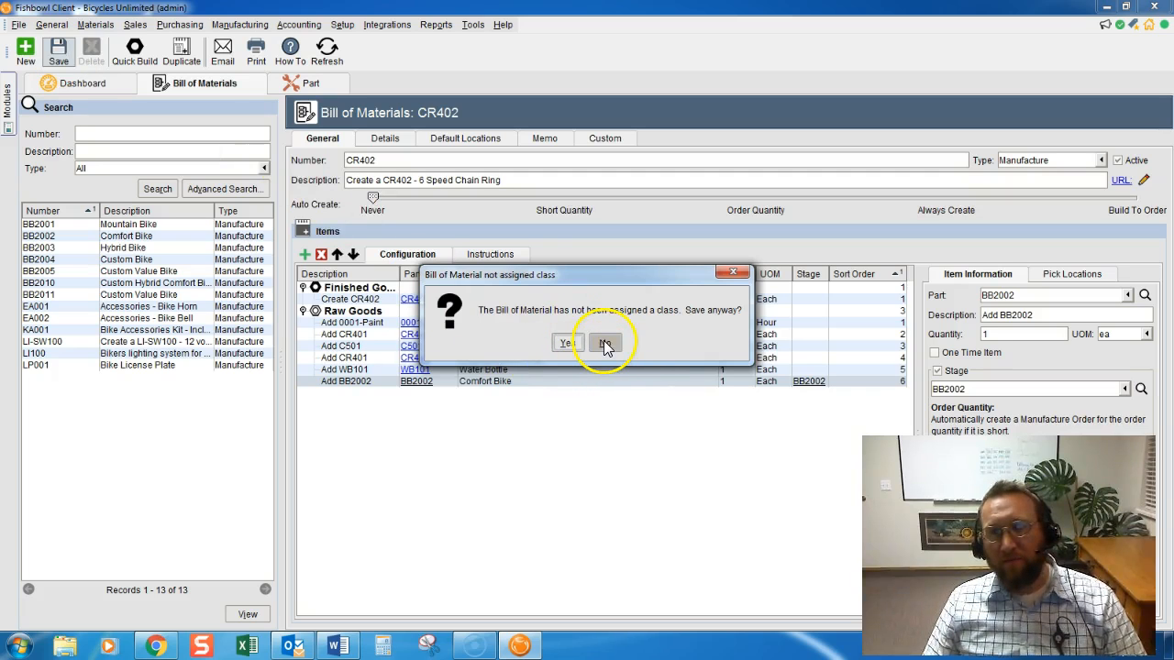
pyautogui.click(605, 343)
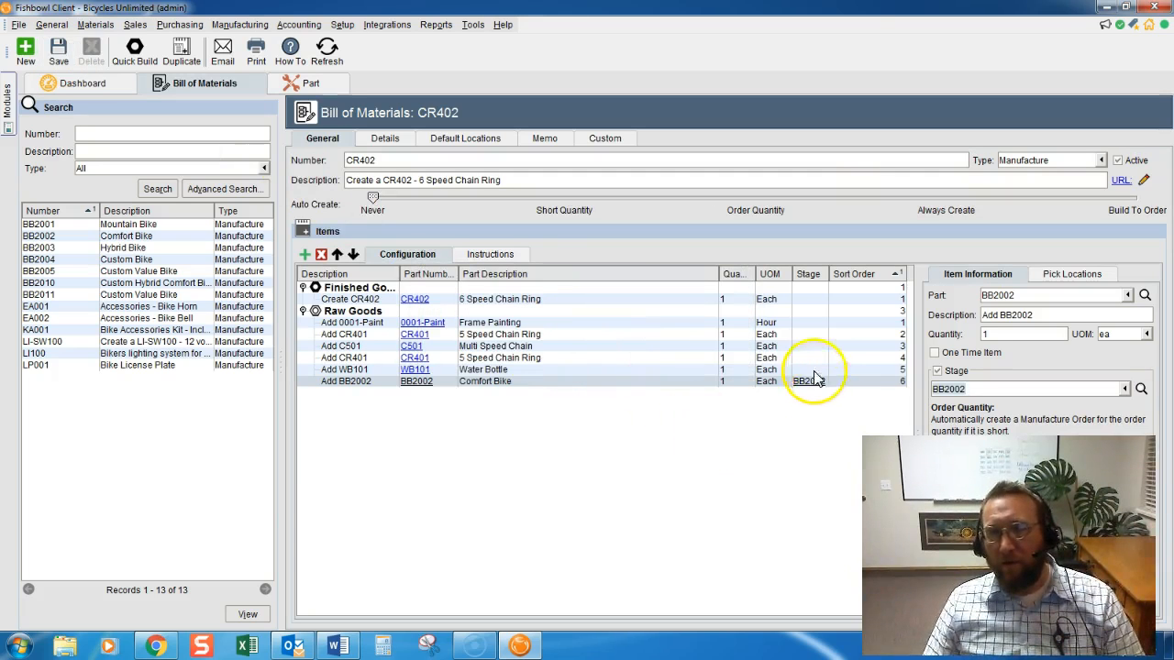
pyautogui.moveTo(822, 425)
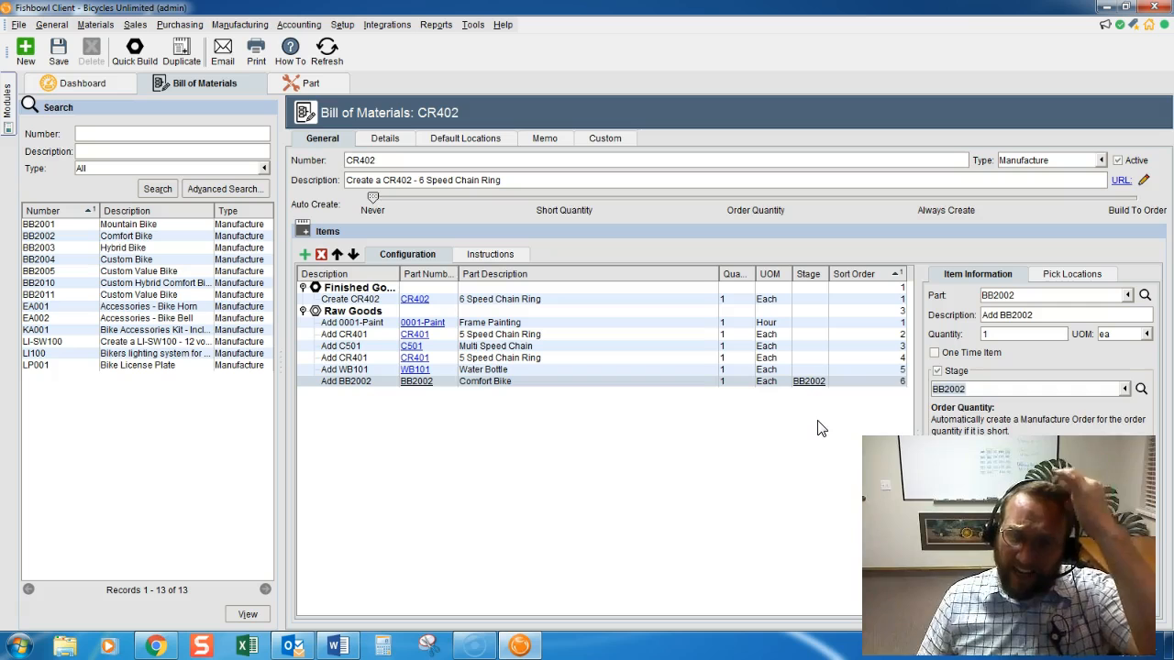
pyautogui.click(976, 389)
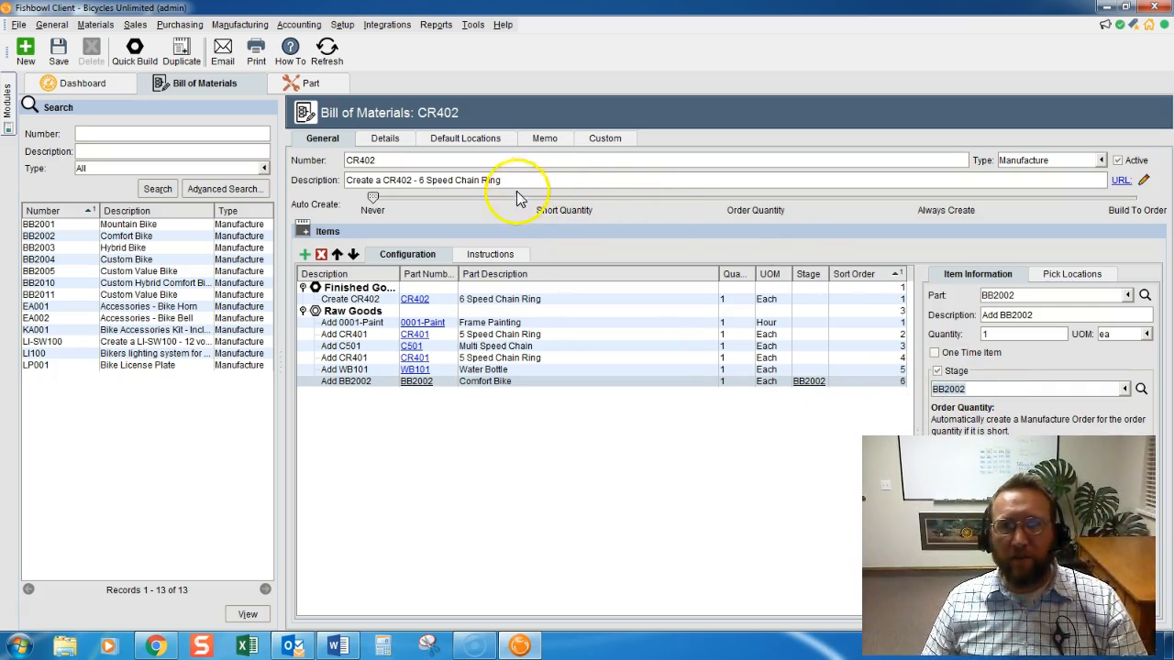
pyautogui.moveTo(774, 486)
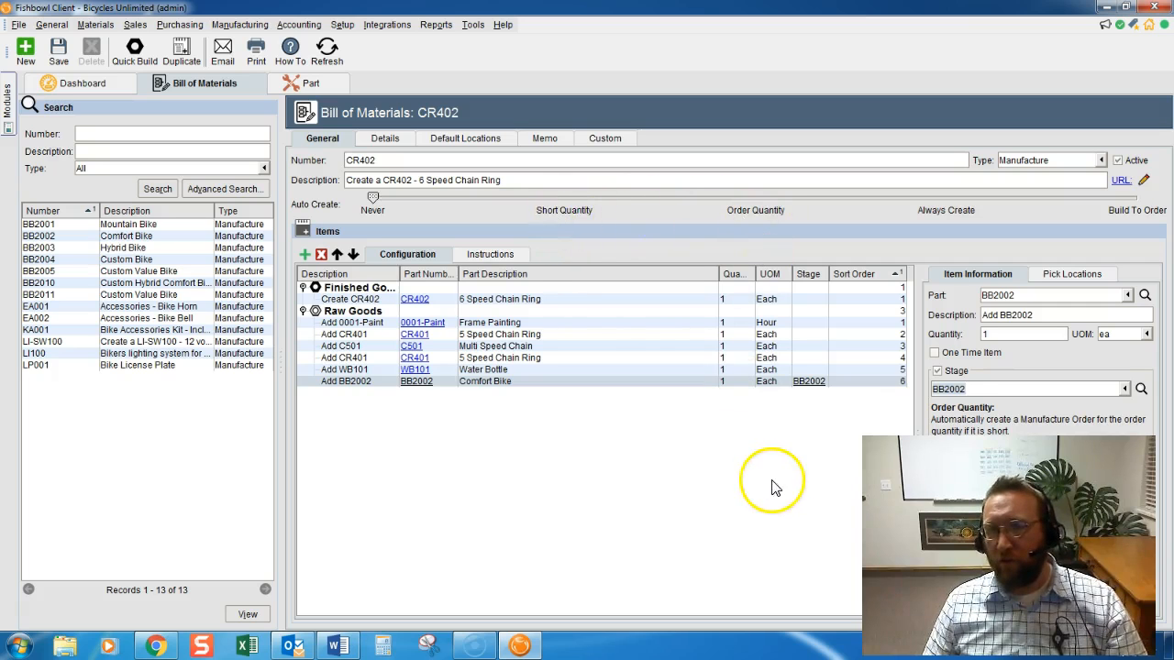
pyautogui.moveTo(510, 311)
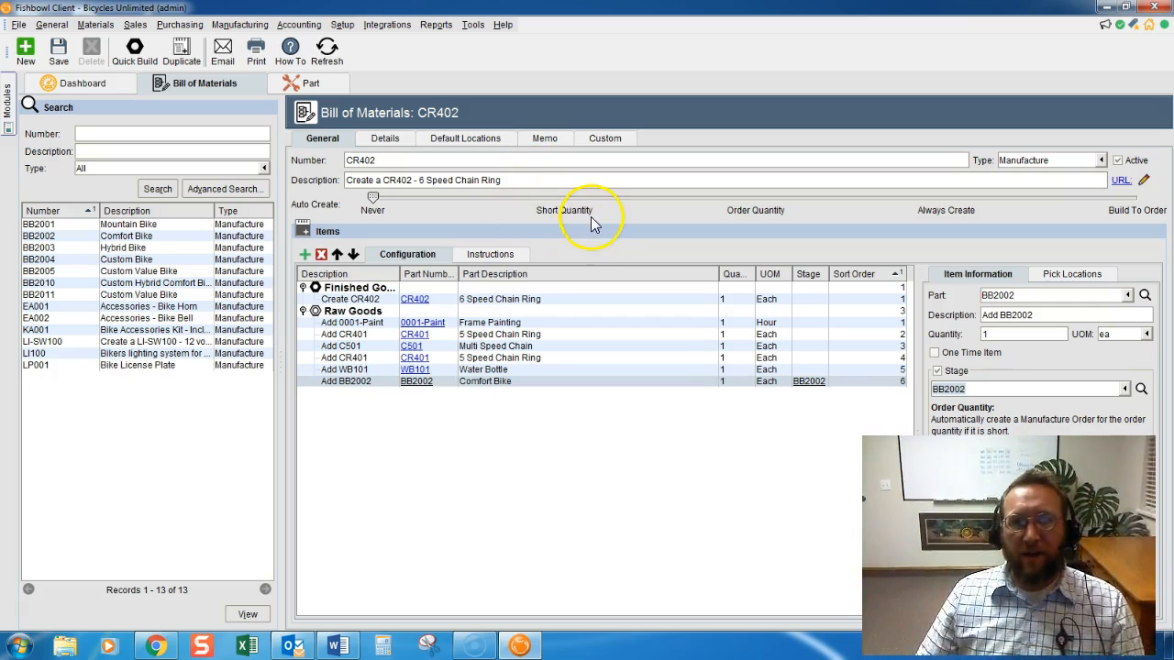
pyautogui.moveTo(572, 205)
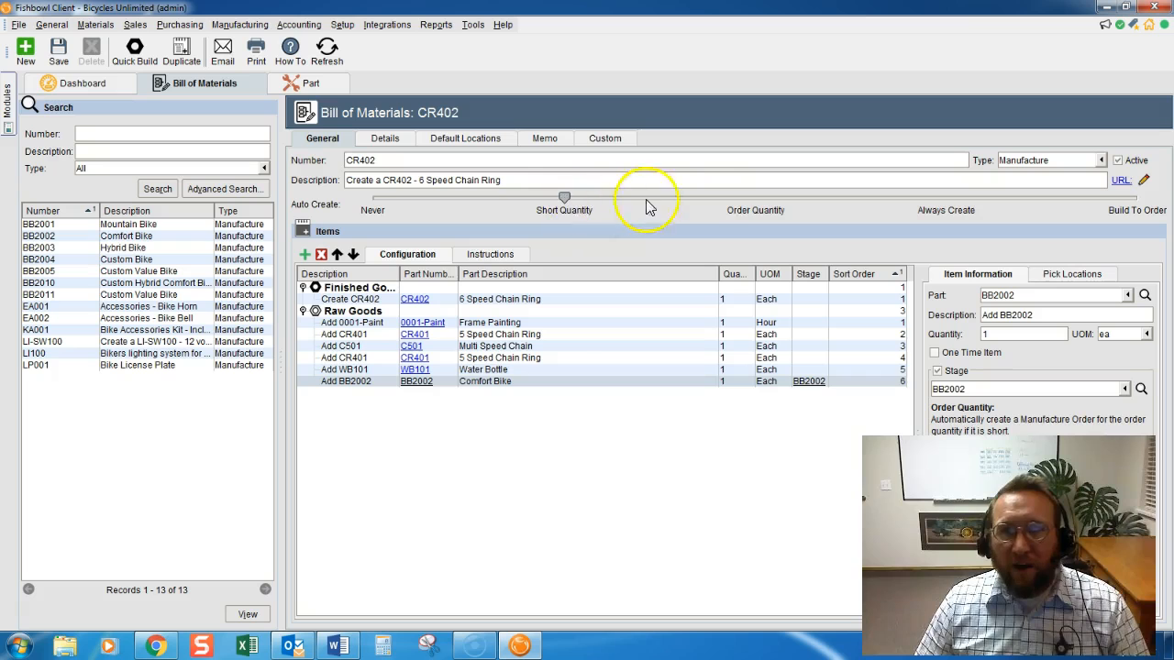
# Move the Auto Create slider from Never to Order Quantity.
pyautogui.moveTo(565, 198); pyautogui.dragTo(939, 198)
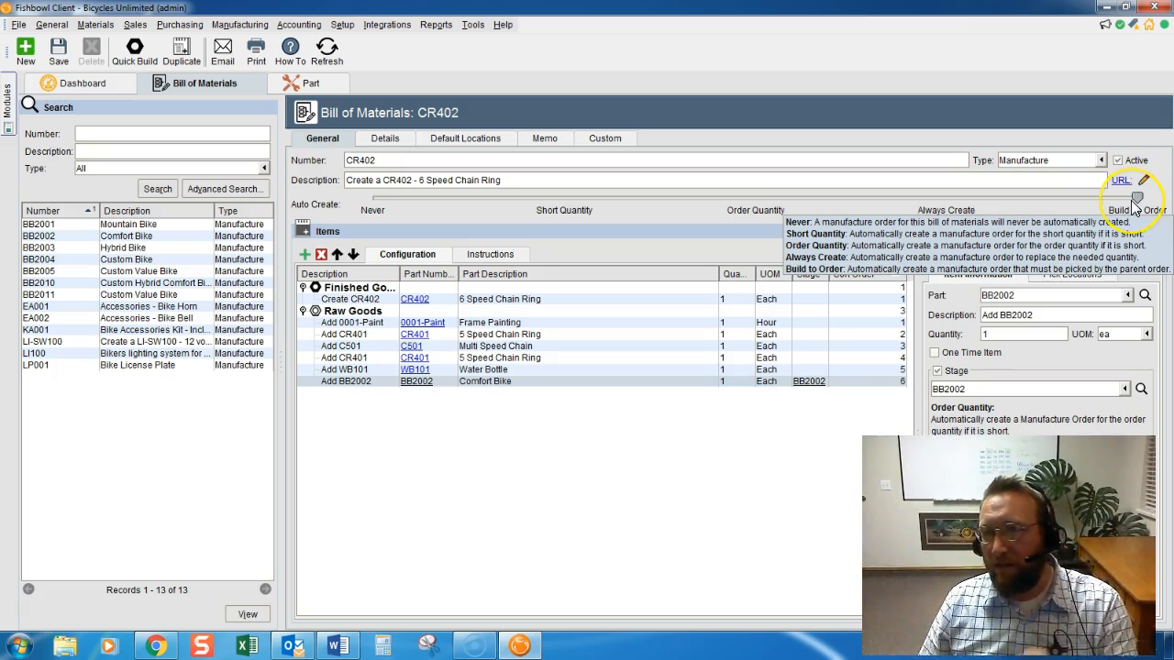
pyautogui.moveTo(792, 200)
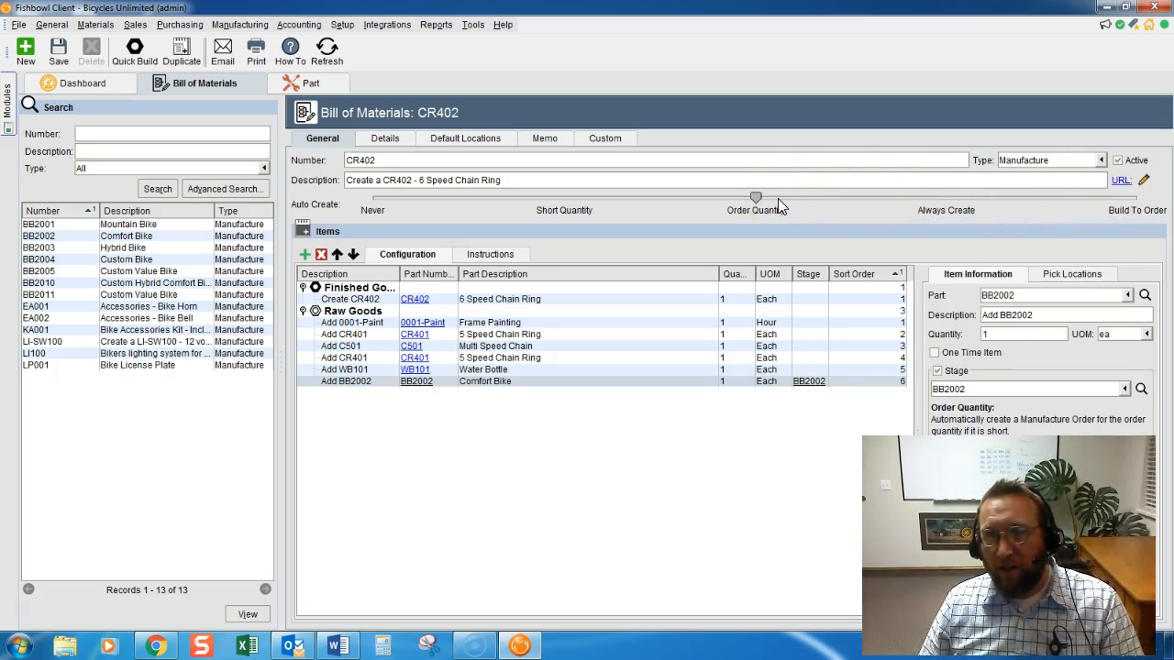
pyautogui.moveTo(755, 198)
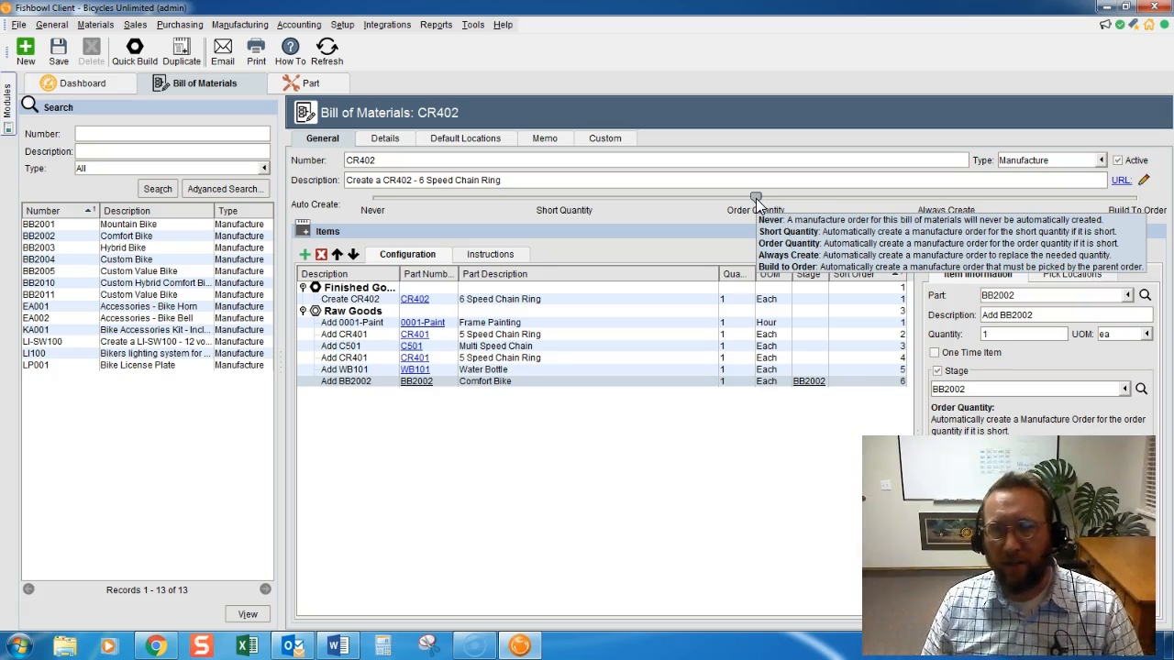
pyautogui.moveTo(437, 449)
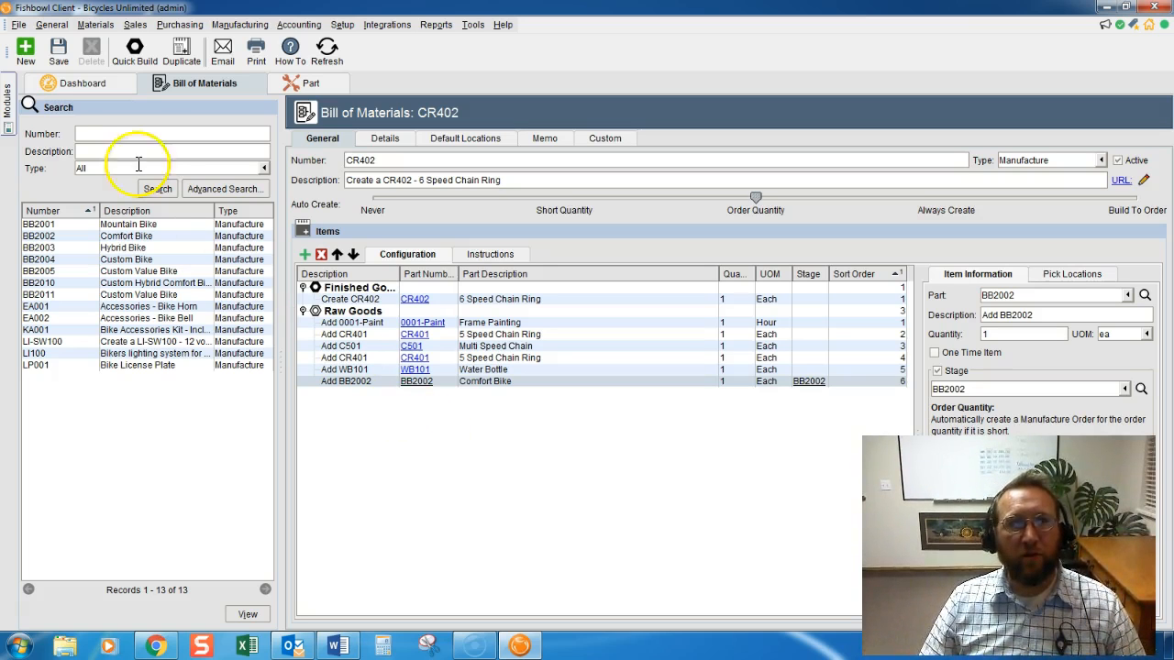
# Save CR402 with auto-create at Order Quantity, accepting the missing class.
pyautogui.click(59, 50)
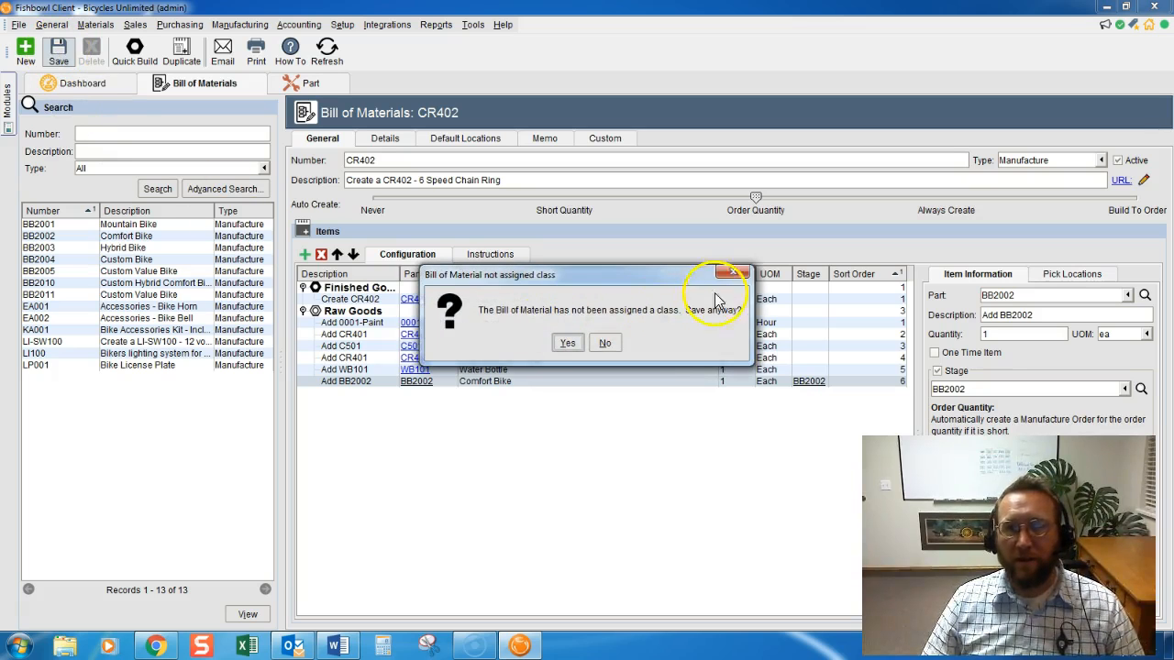
pyautogui.click(605, 343)
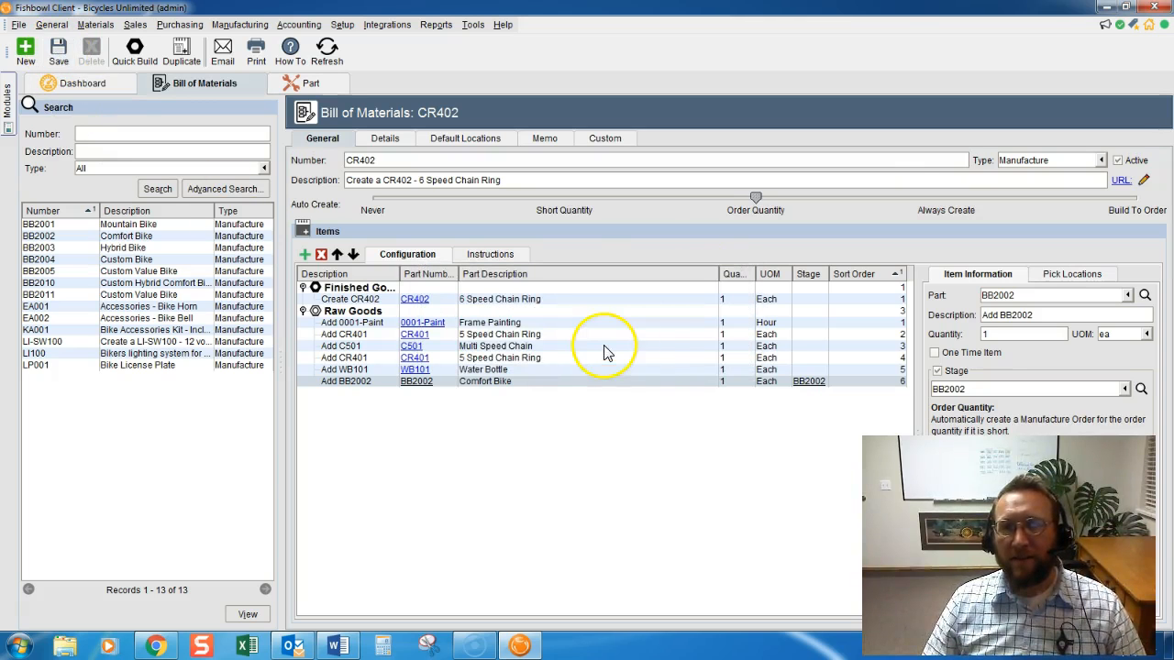